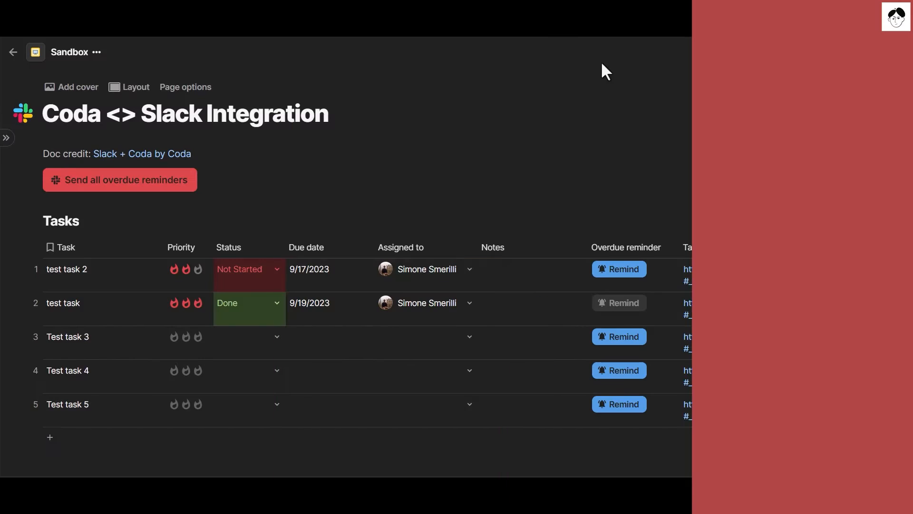
Expand the left sidebar to reveal the Sandbox doc's page list
left_click(7, 137)
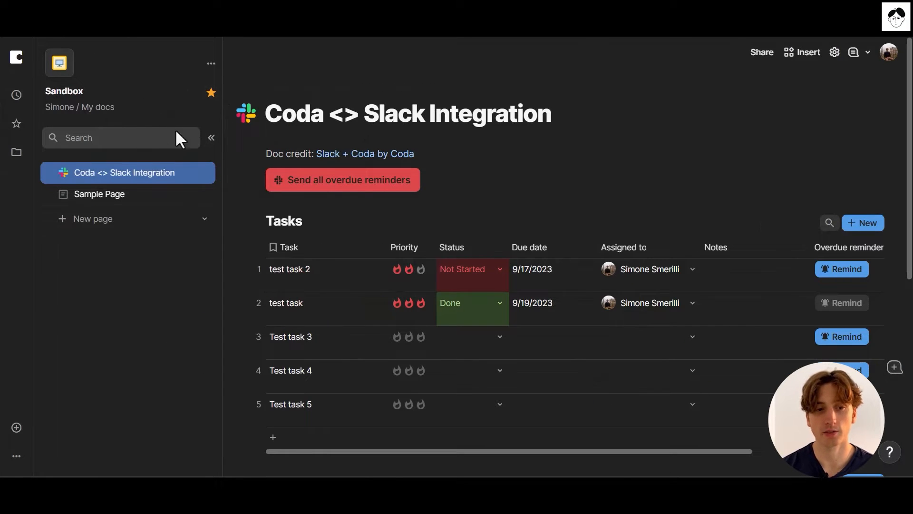
mouse_move(55, 104)
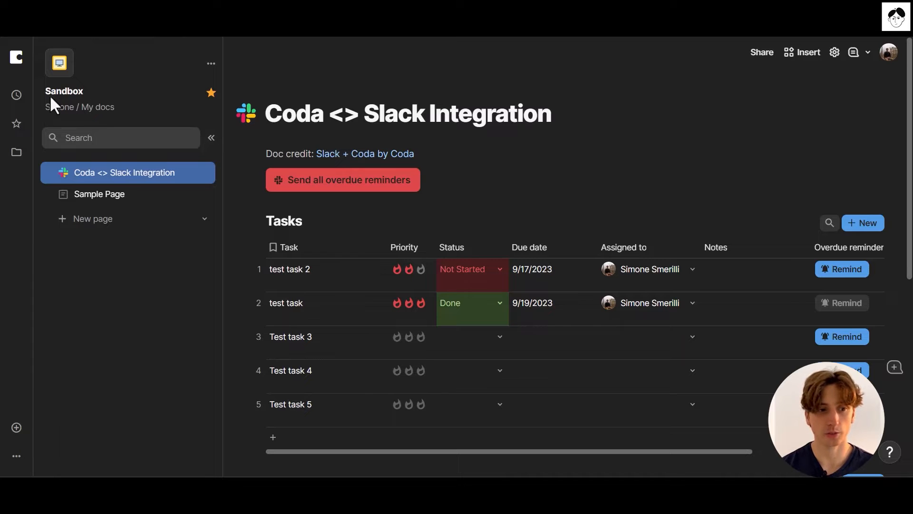
mouse_move(64, 94)
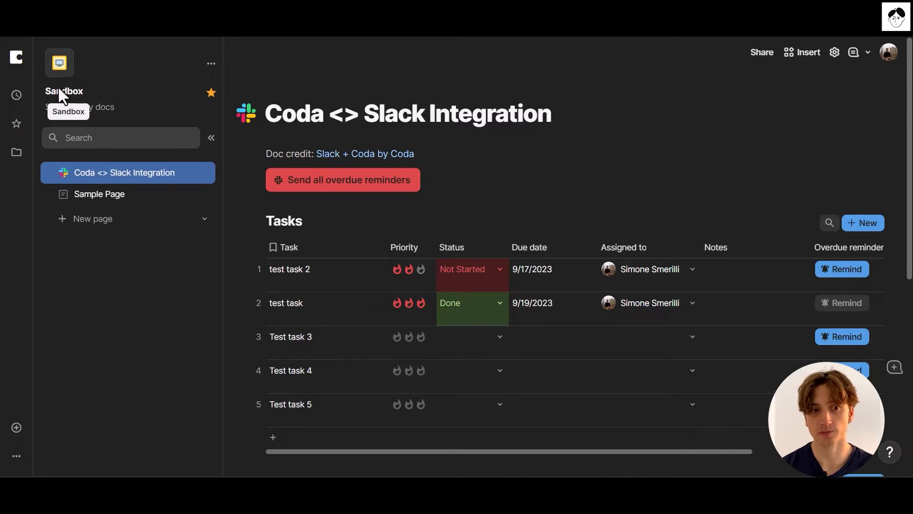
mouse_move(88, 138)
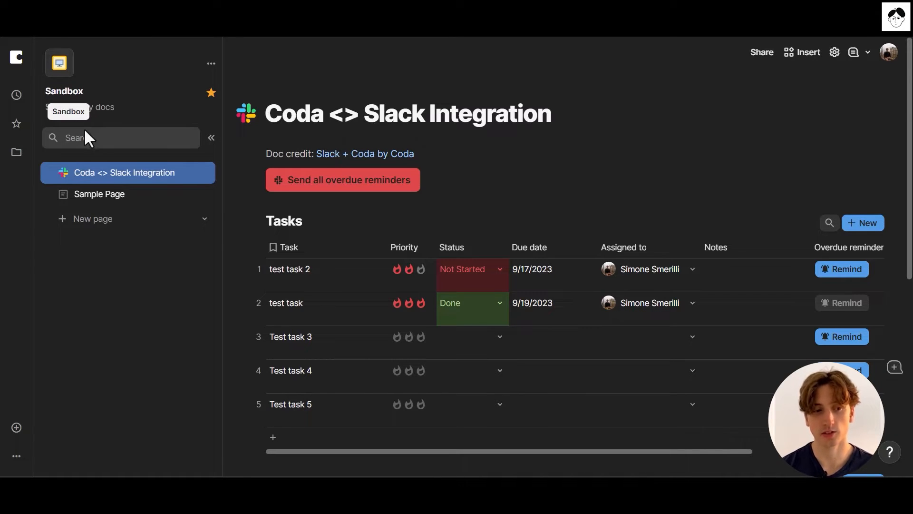
mouse_move(343, 76)
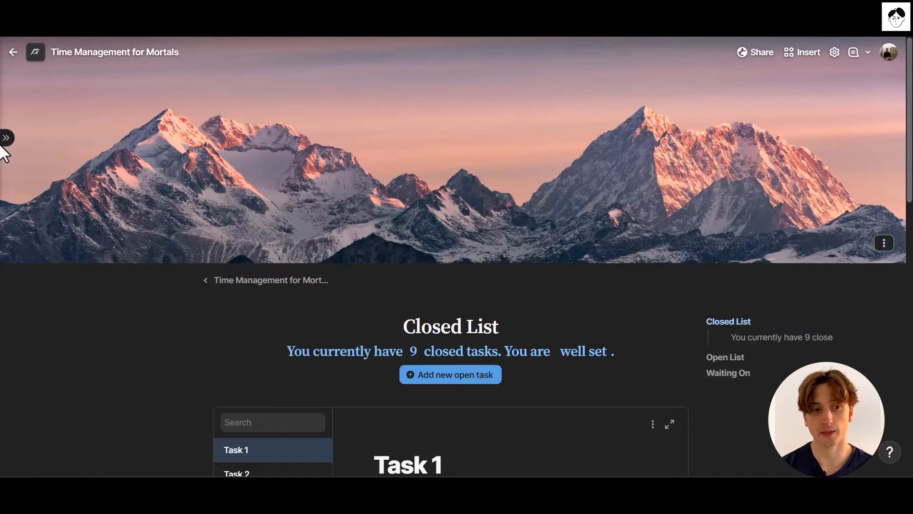
Expand the Time Management for Mortals page list (Daily Focus, Buckets, Goals, Tasks), then return to Sandbox
left_click(6, 138)
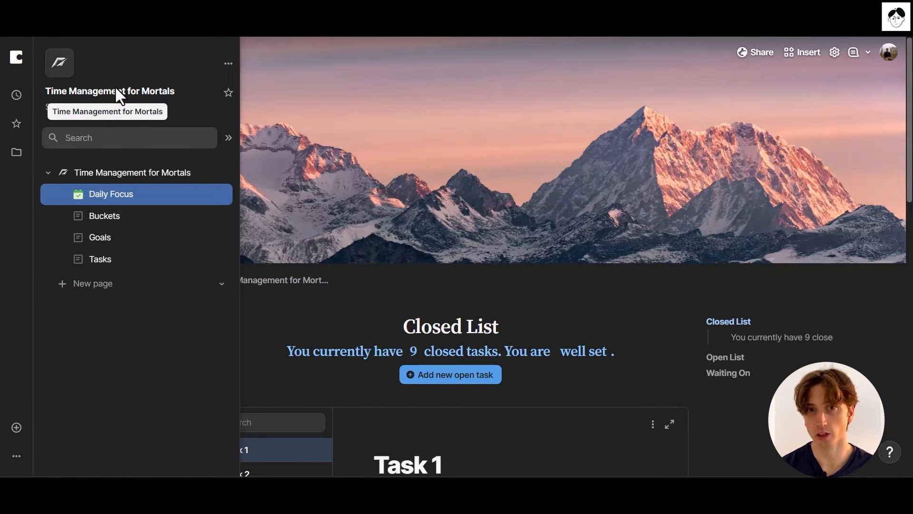
mouse_move(115, 88)
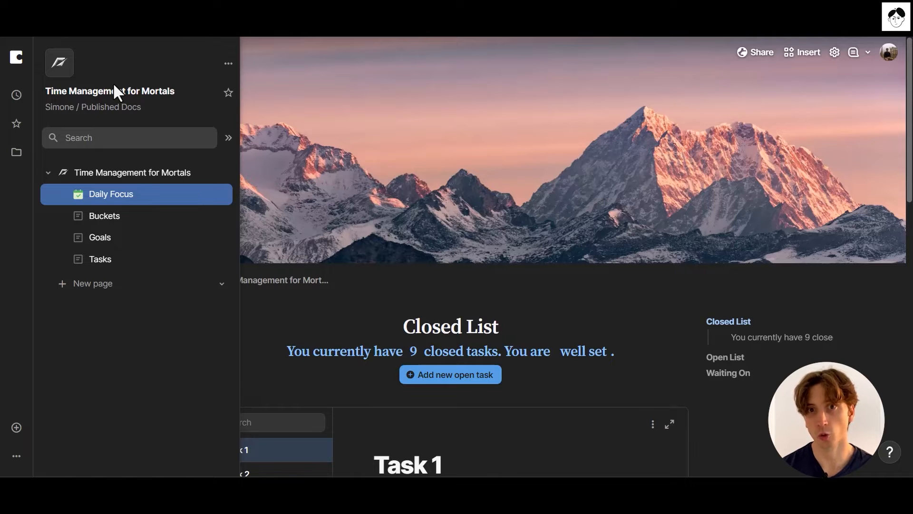
mouse_move(114, 97)
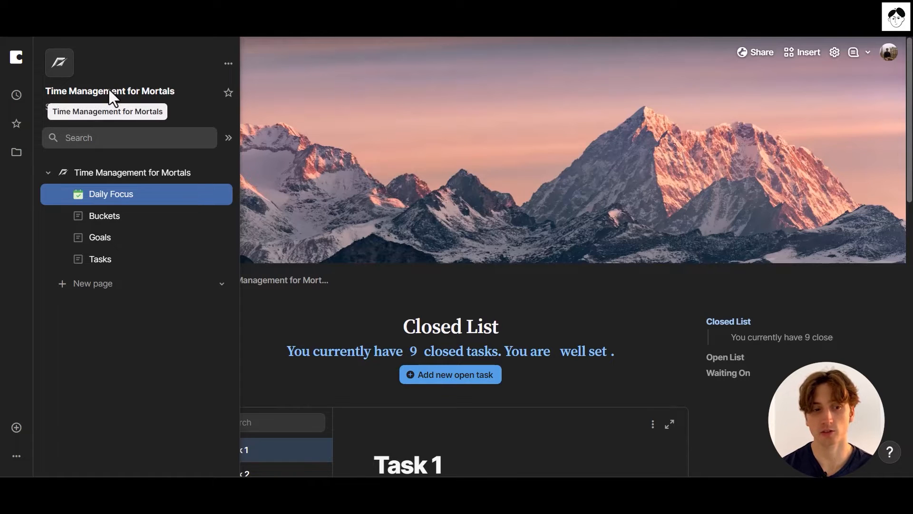
mouse_move(134, 223)
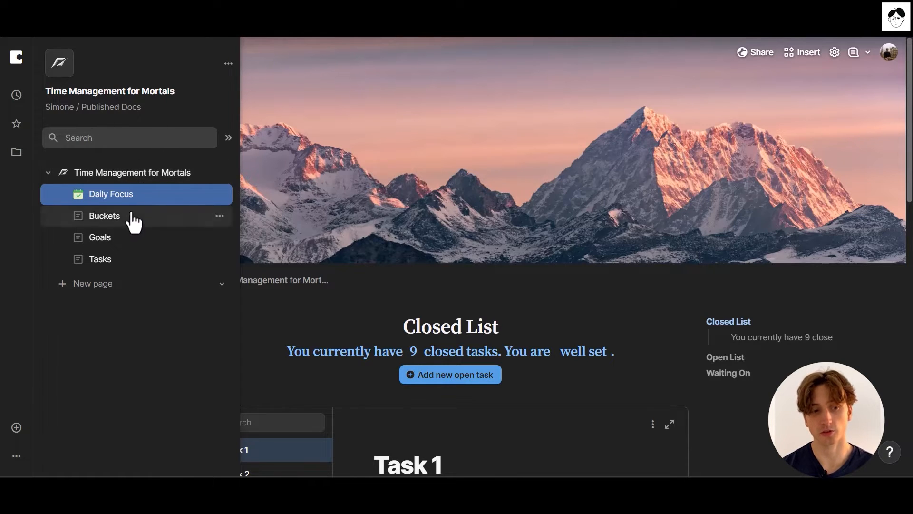
mouse_move(133, 274)
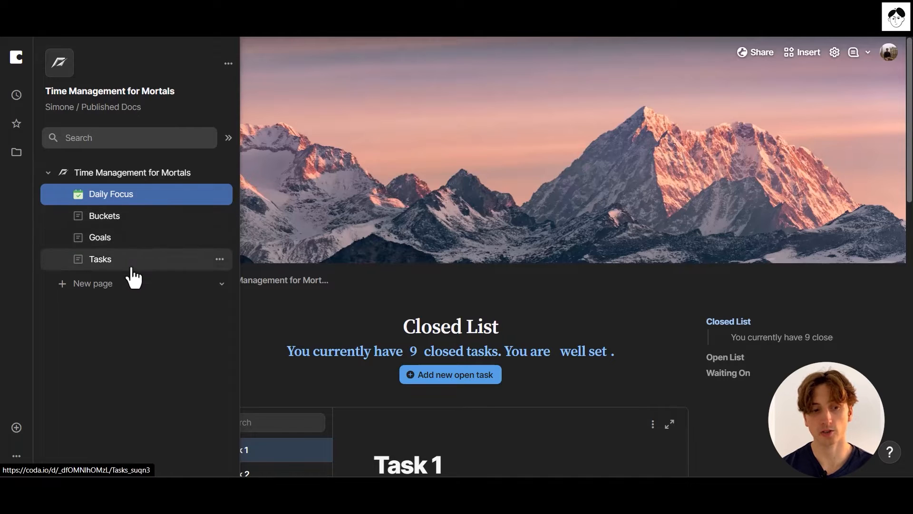
left_click(228, 138)
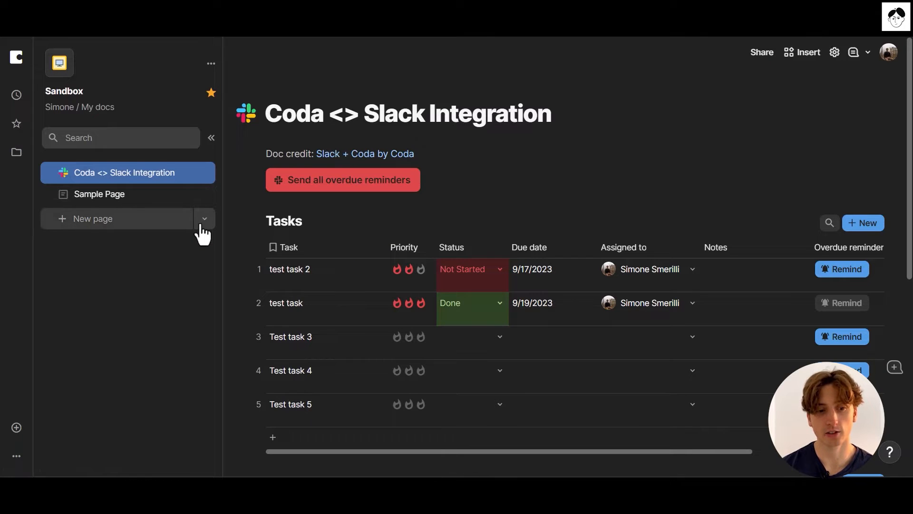
Add a New sync page to the Sandbox doc and ready its Paste page link field
left_click(204, 219)
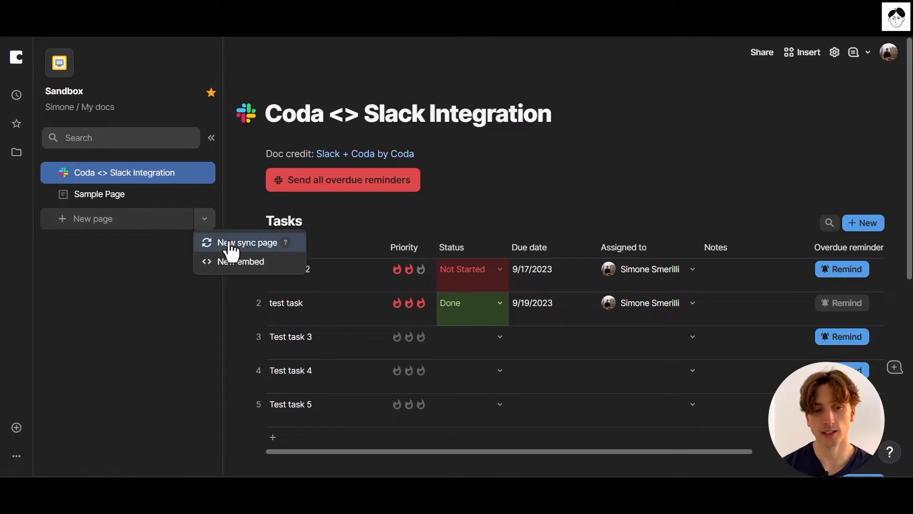
left_click(246, 243)
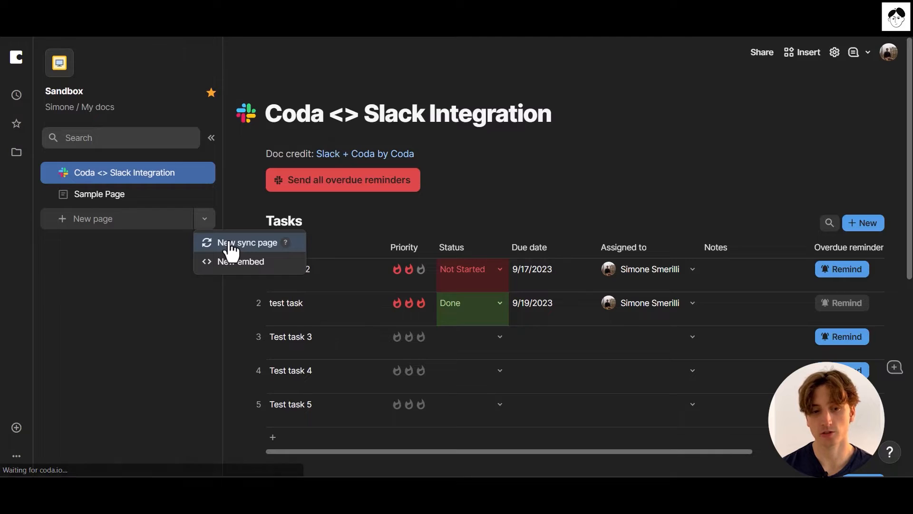
left_click(248, 243)
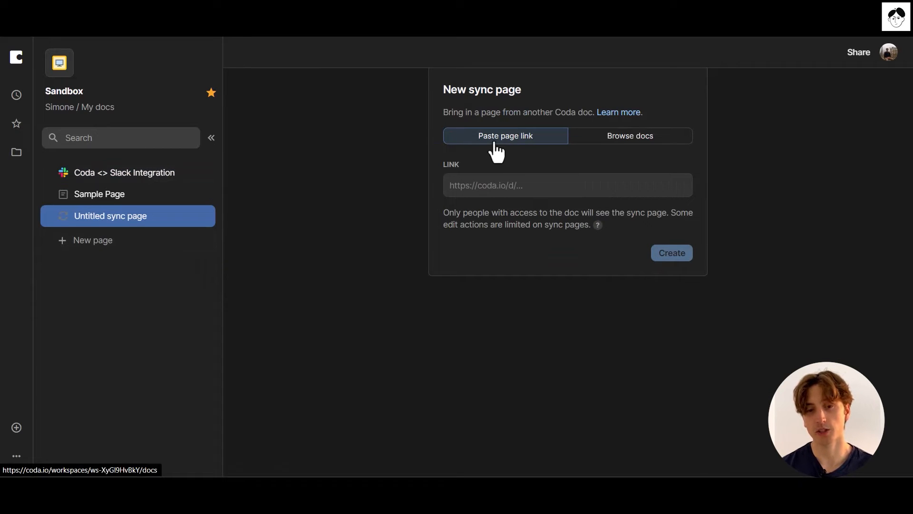
left_click(567, 185)
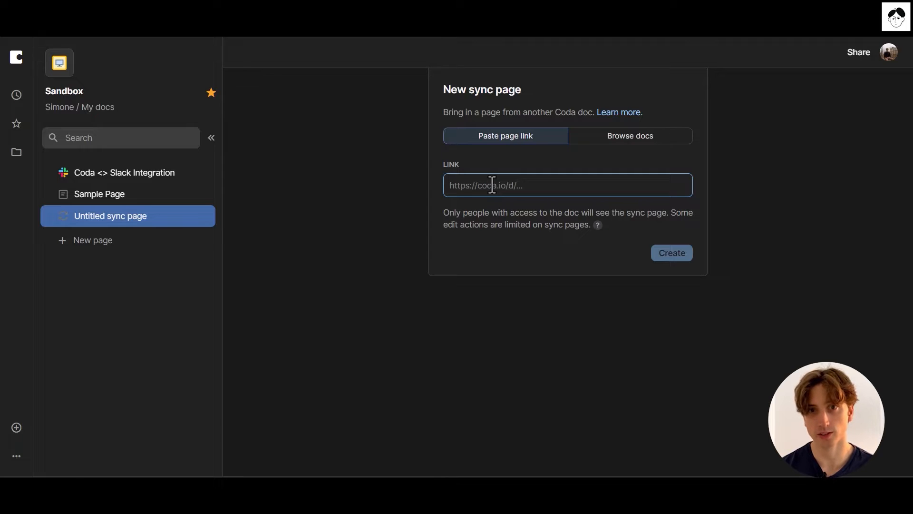
mouse_move(639, 145)
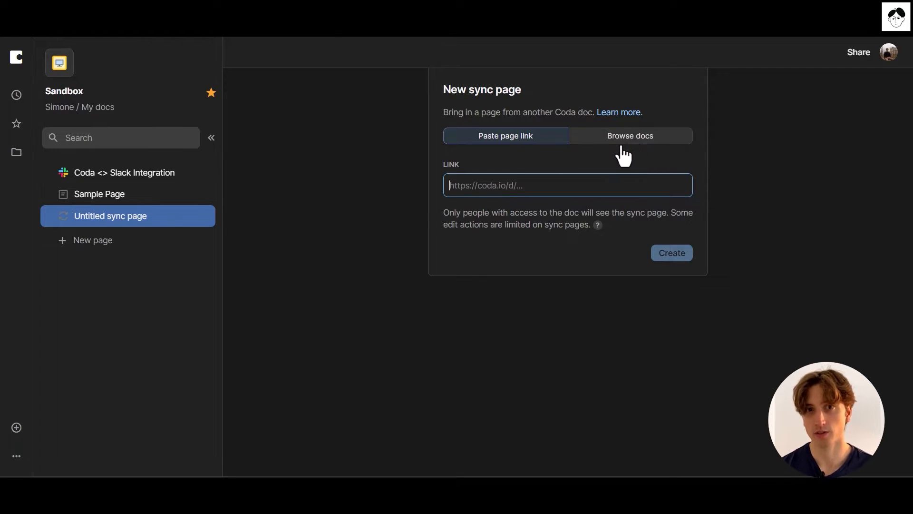
mouse_move(620, 154)
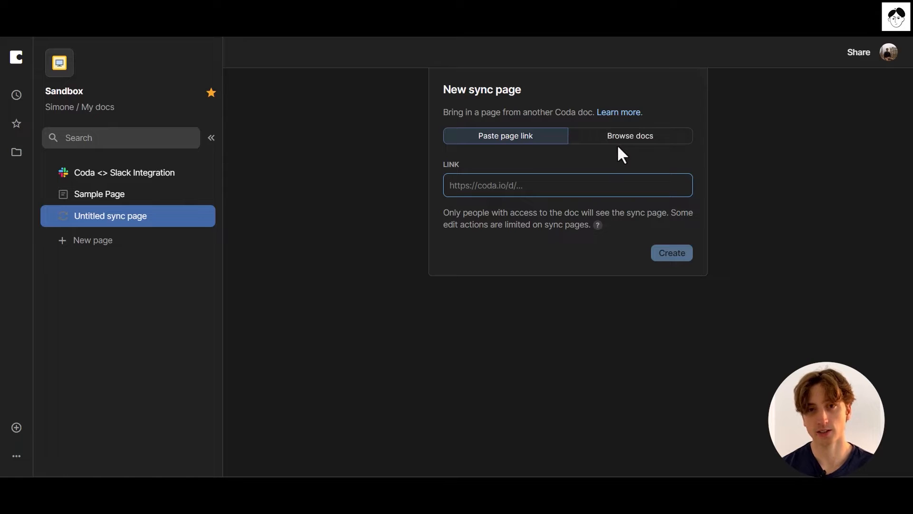
mouse_move(564, 178)
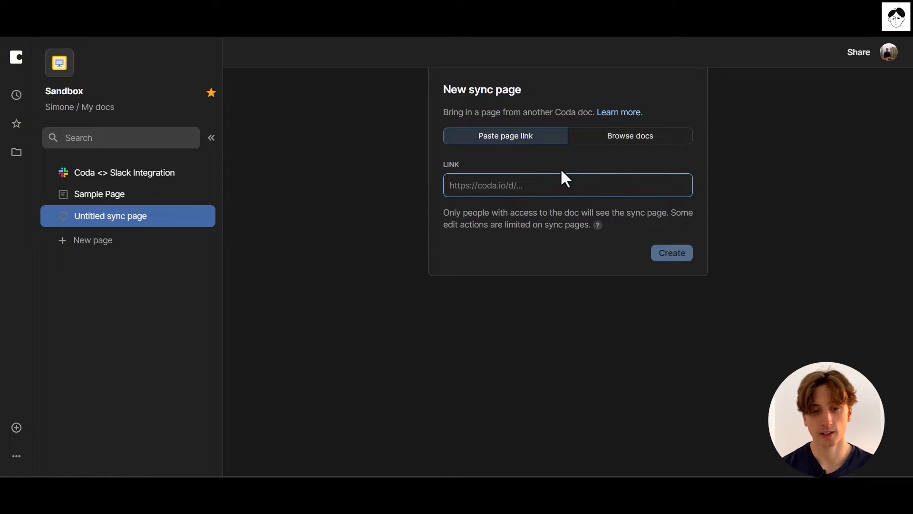
Browse docs and set the sync source to Daily Focus from Time Management for Mortals with subpages included
left_click(629, 135)
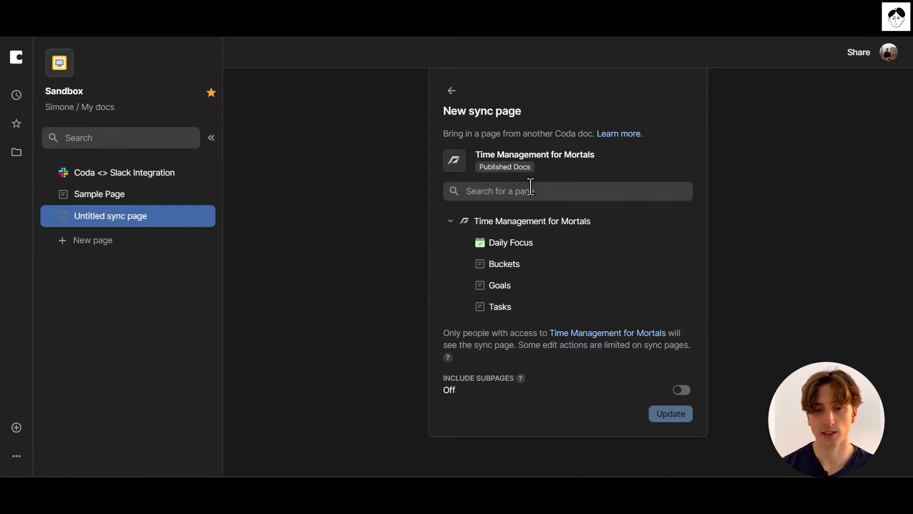
mouse_move(533, 186)
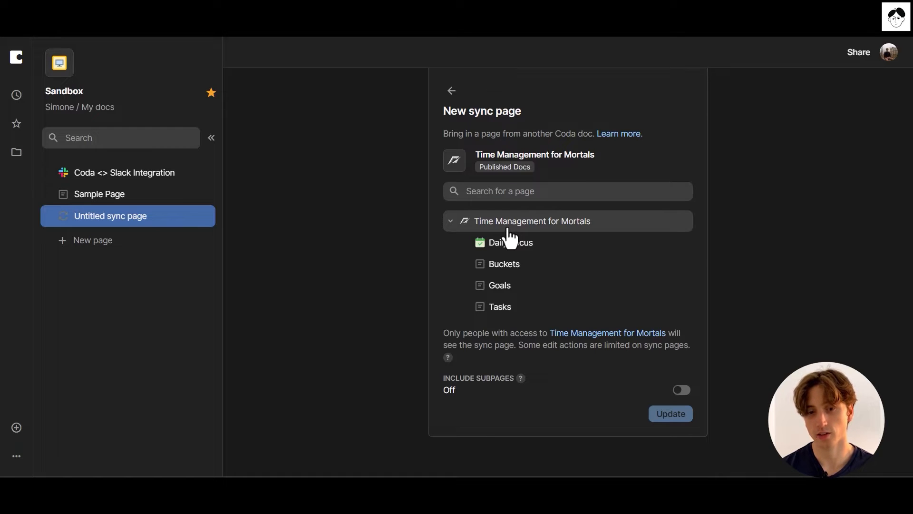
left_click(531, 221)
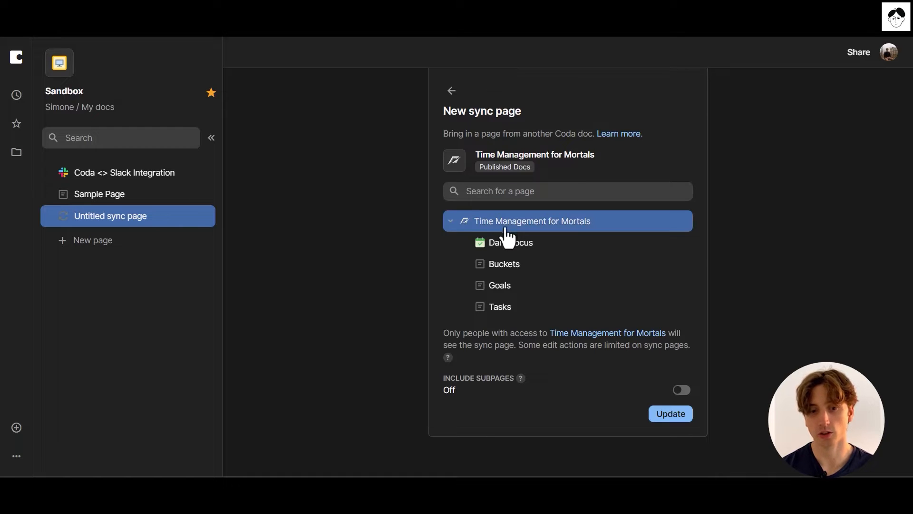
left_click(680, 390)
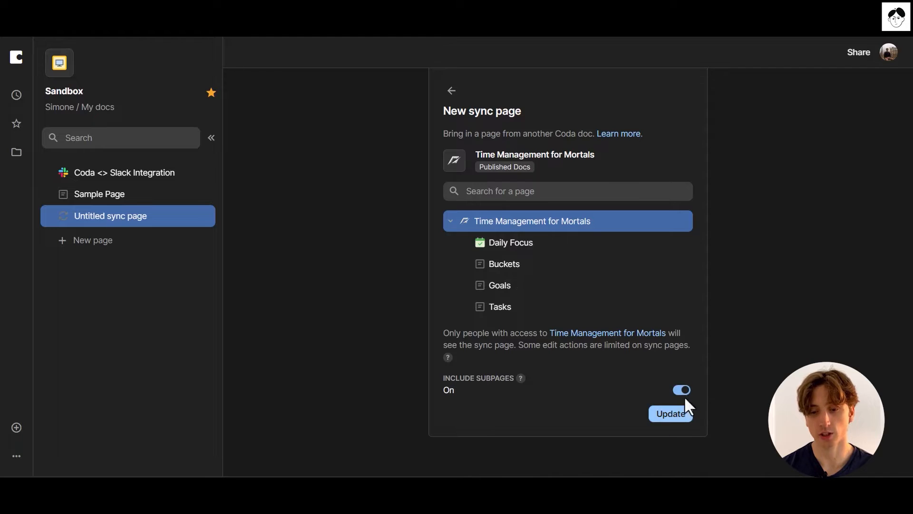
left_click(680, 390)
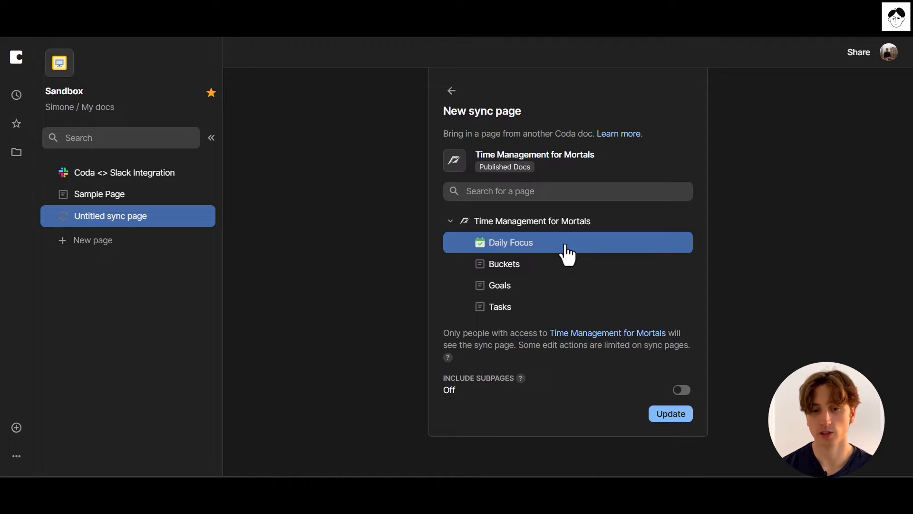
mouse_move(512, 245)
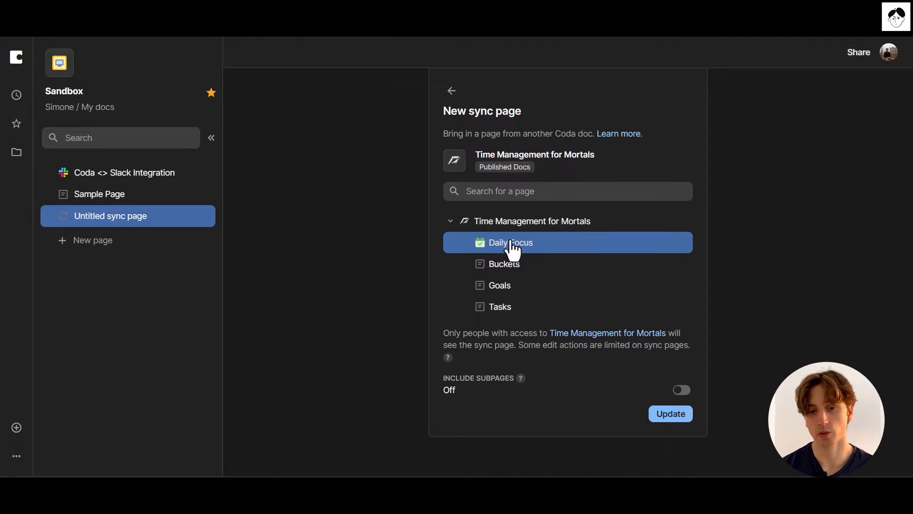
mouse_move(517, 253)
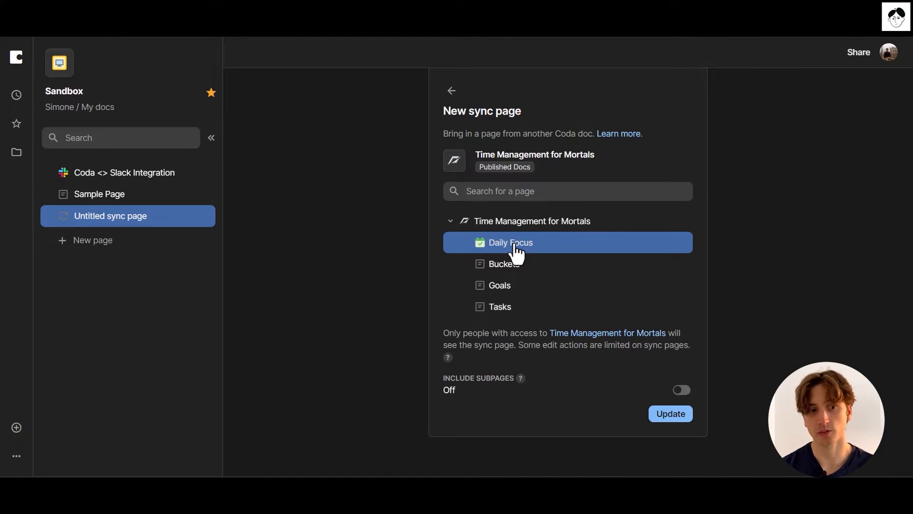
mouse_move(511, 296)
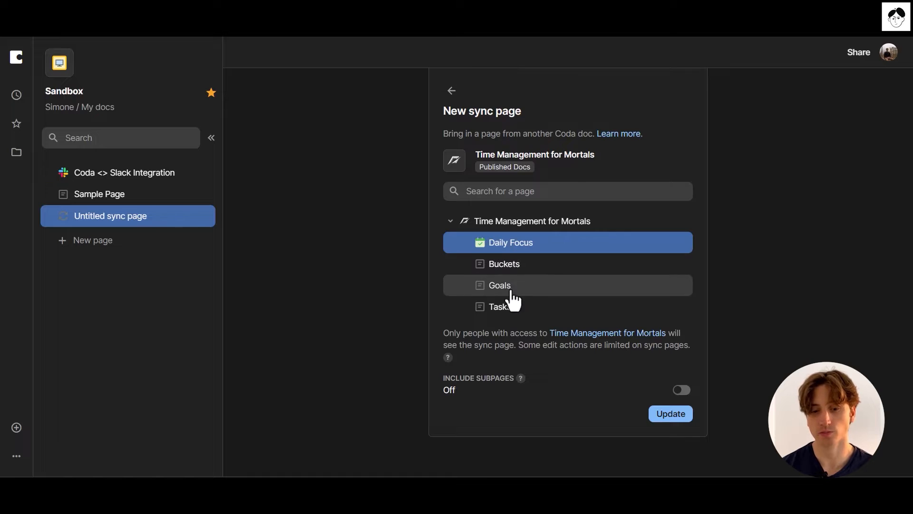
left_click(680, 389)
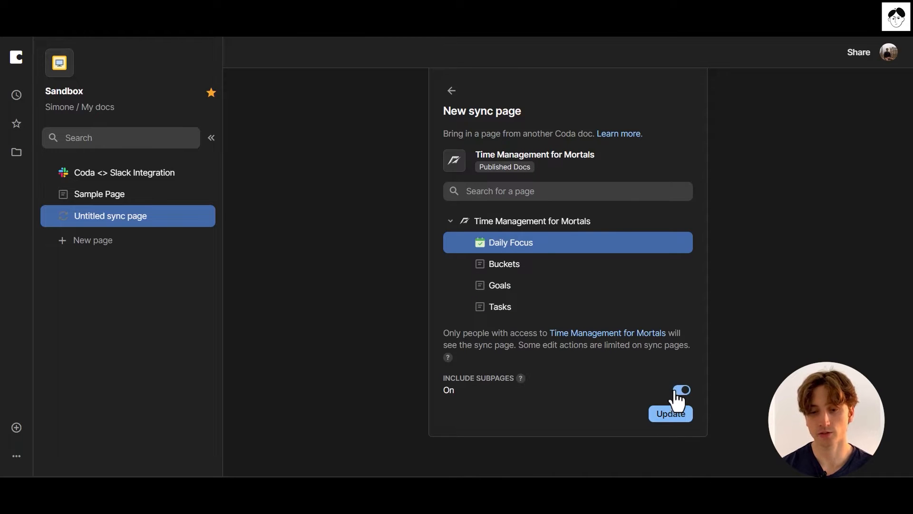
left_click(669, 413)
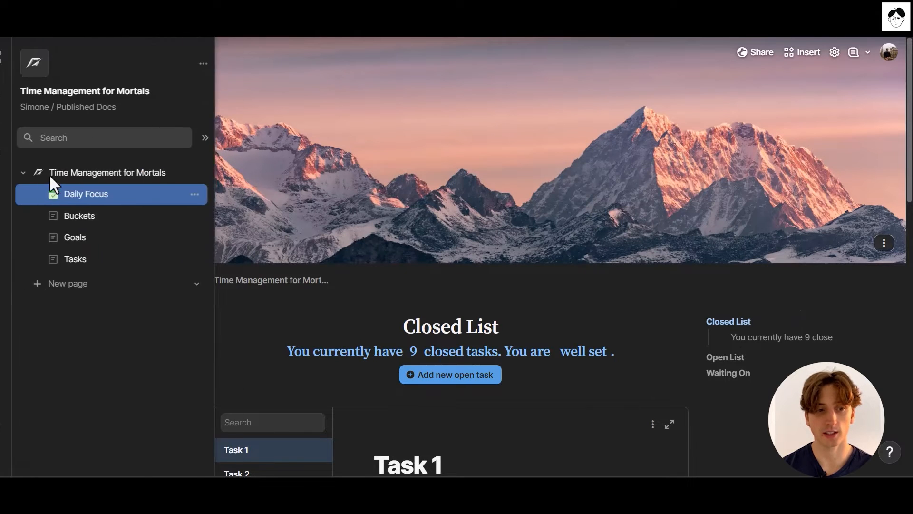
Collapse the sidebar and add a new open task named 'test' in the synced Tasks table
left_click(205, 137)
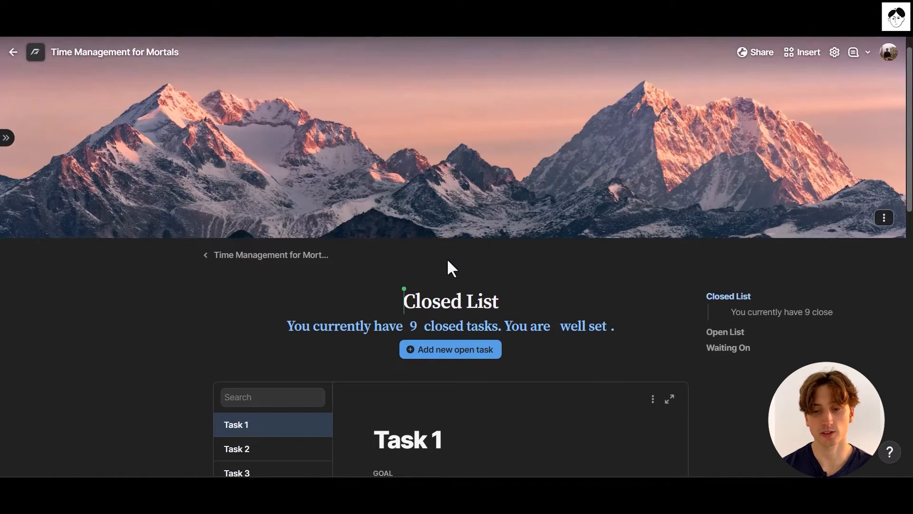
scroll("down", 3)
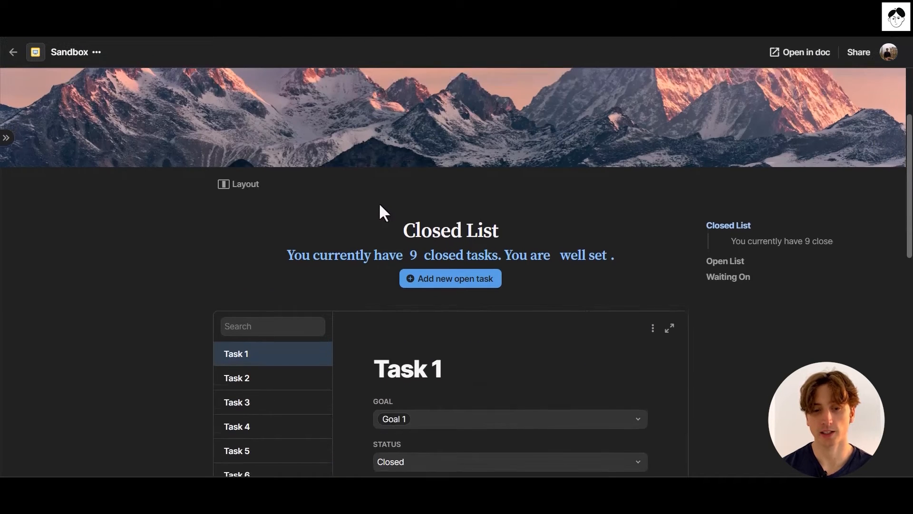
scroll("down", 3)
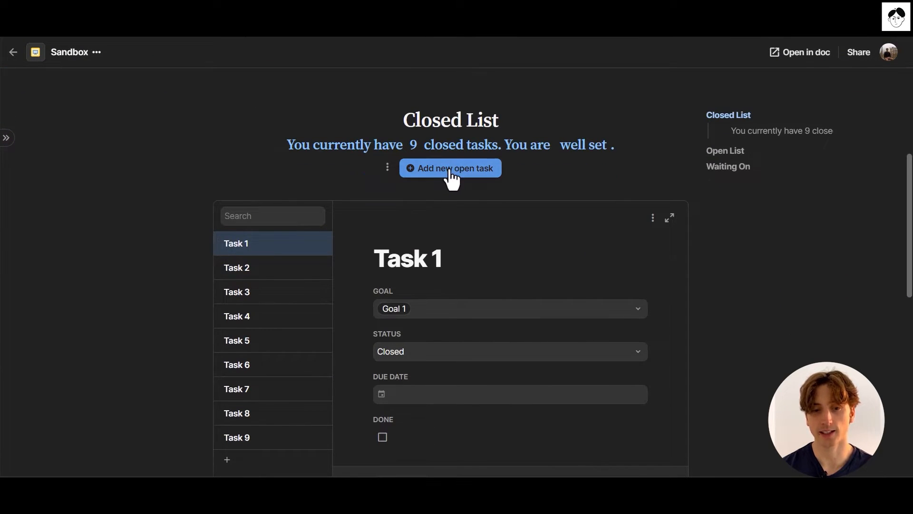
left_click(450, 168)
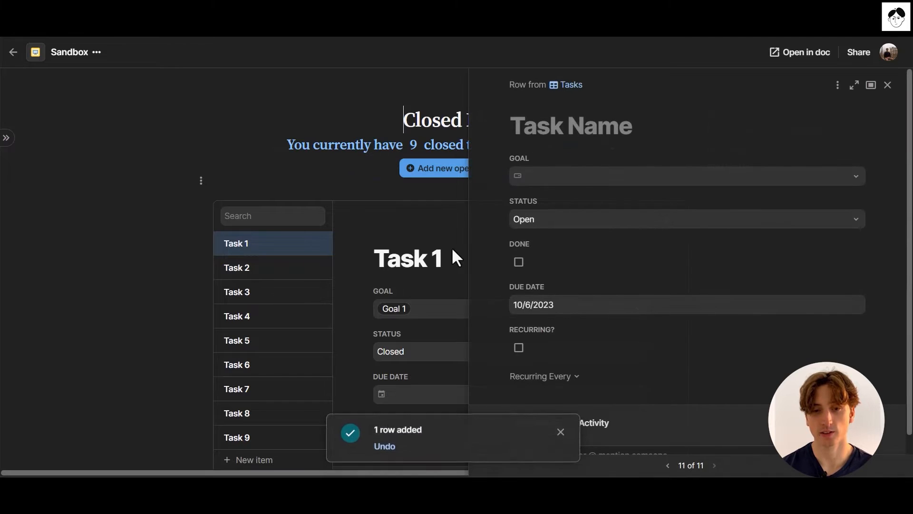
type("test")
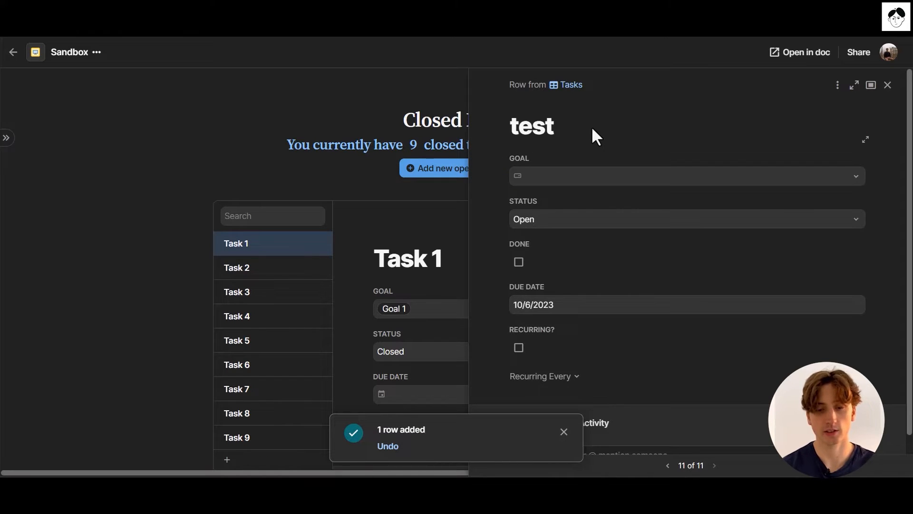
left_click(887, 85)
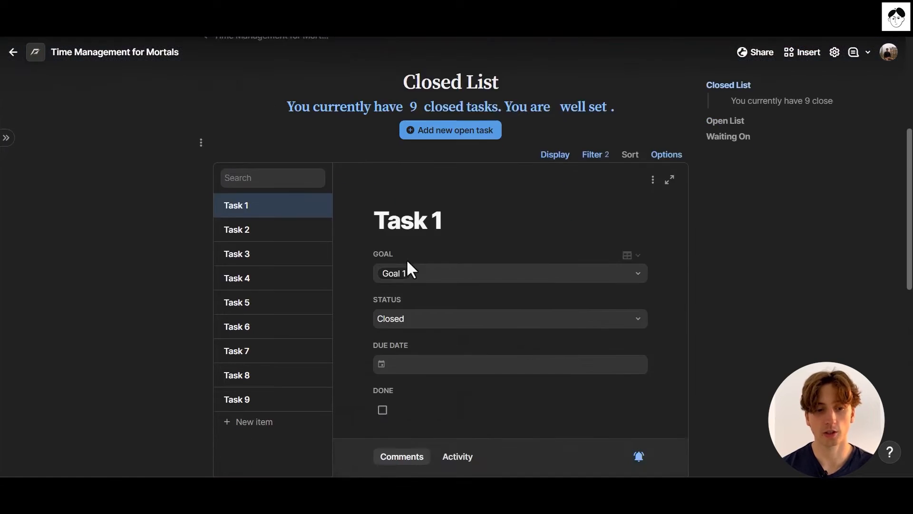
Select the test ssi row in the Open List and enter a 'task test 35' row for removal
scroll("down", 3)
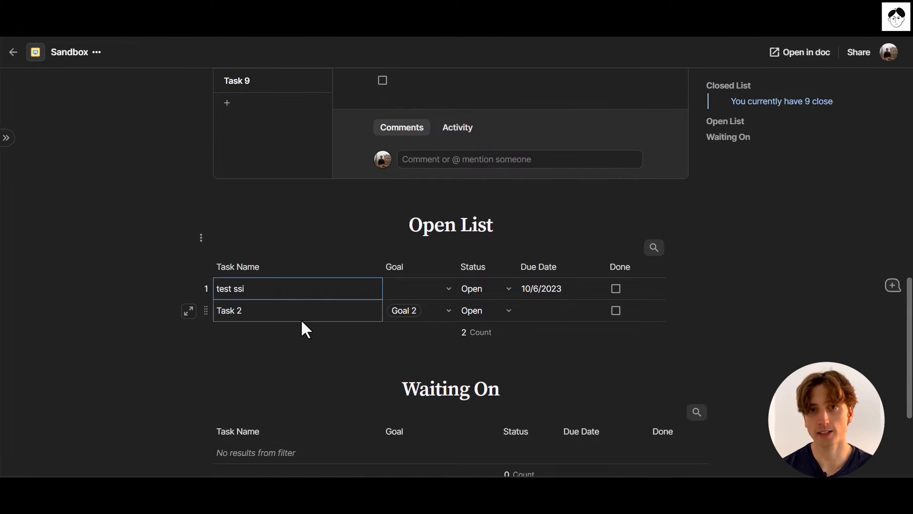
scroll("up", 3)
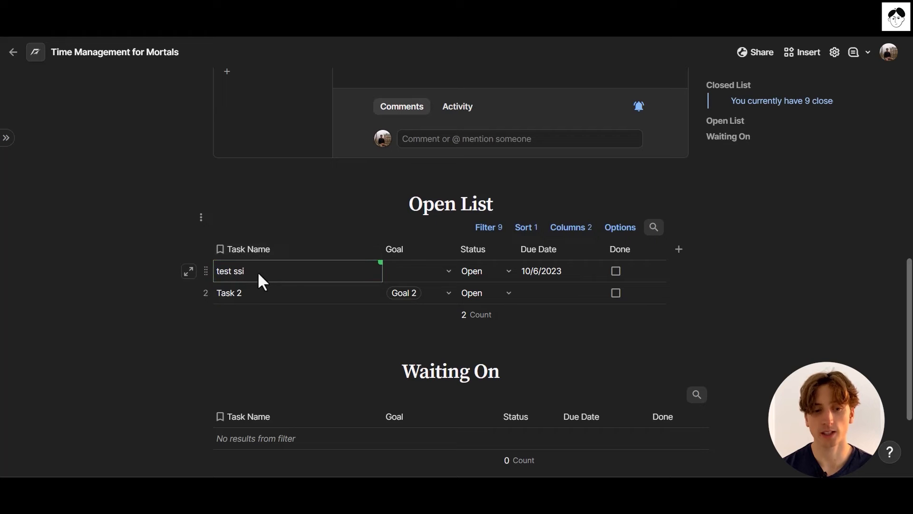
left_click(297, 271)
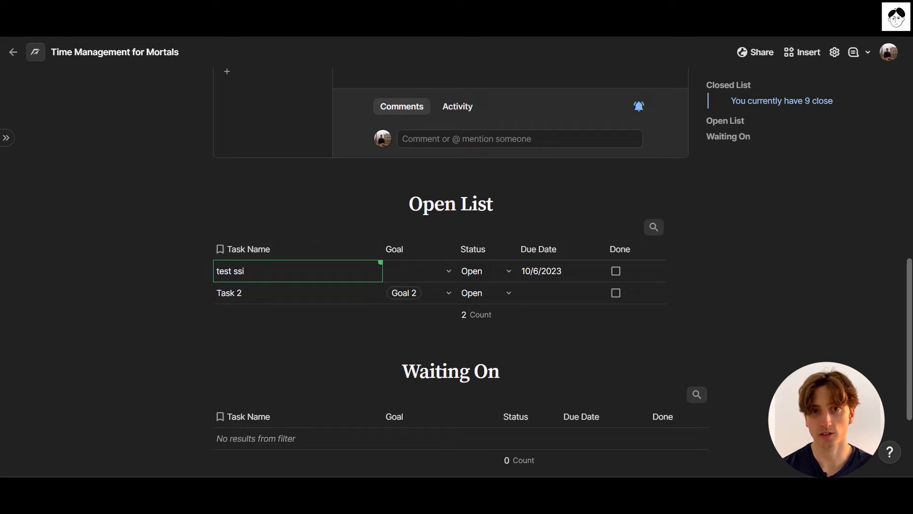
mouse_move(230, 271)
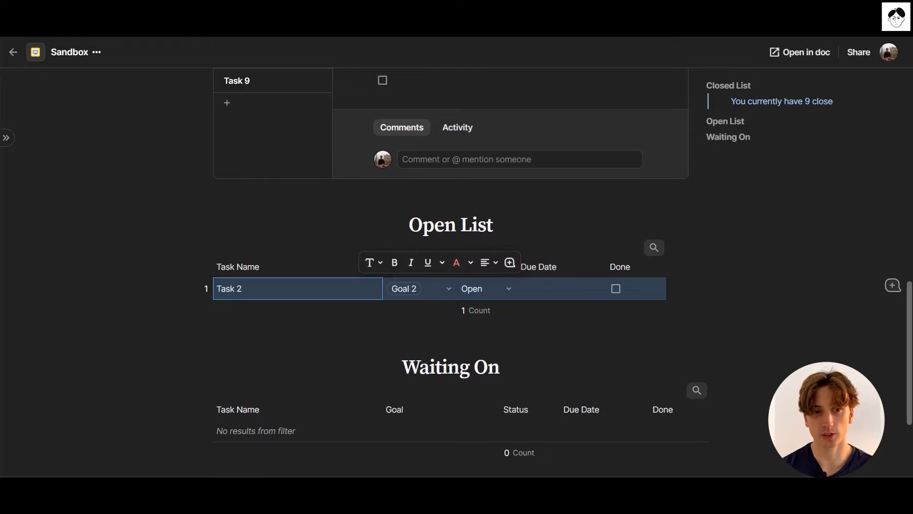
scroll("down", 3)
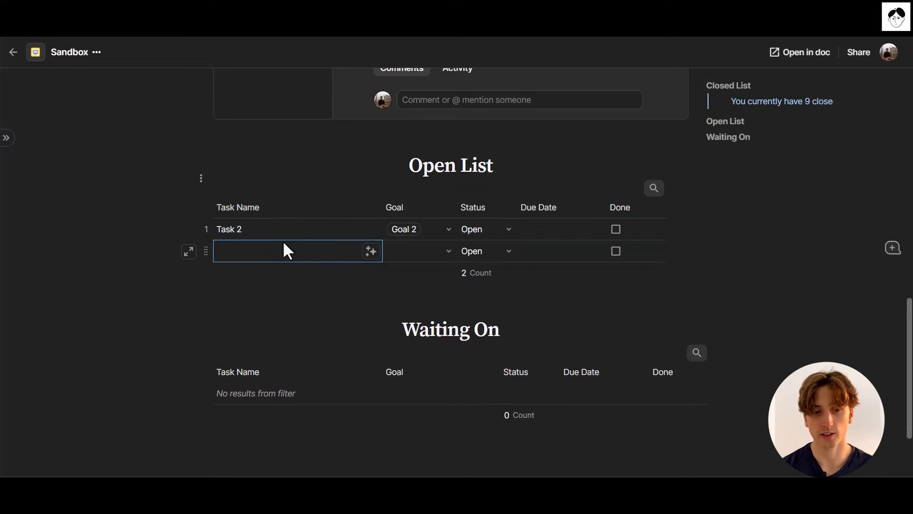
type("task test 35")
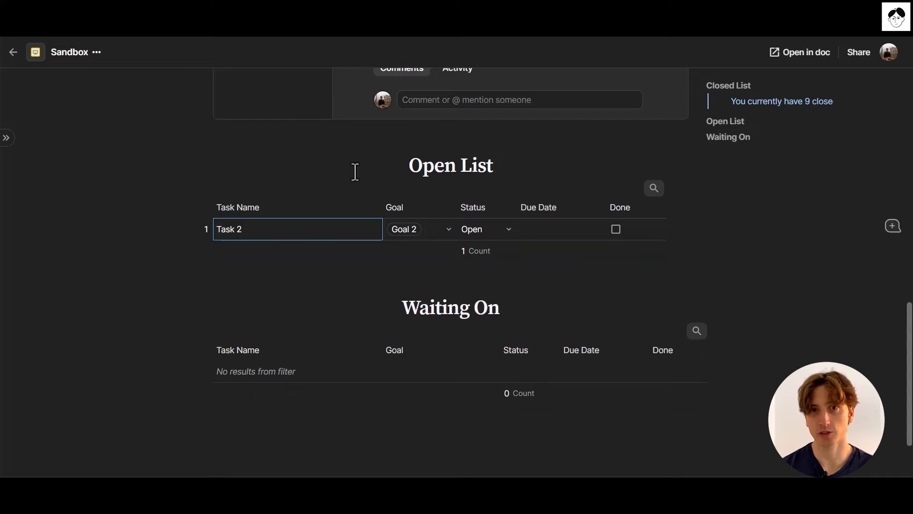
mouse_move(398, 211)
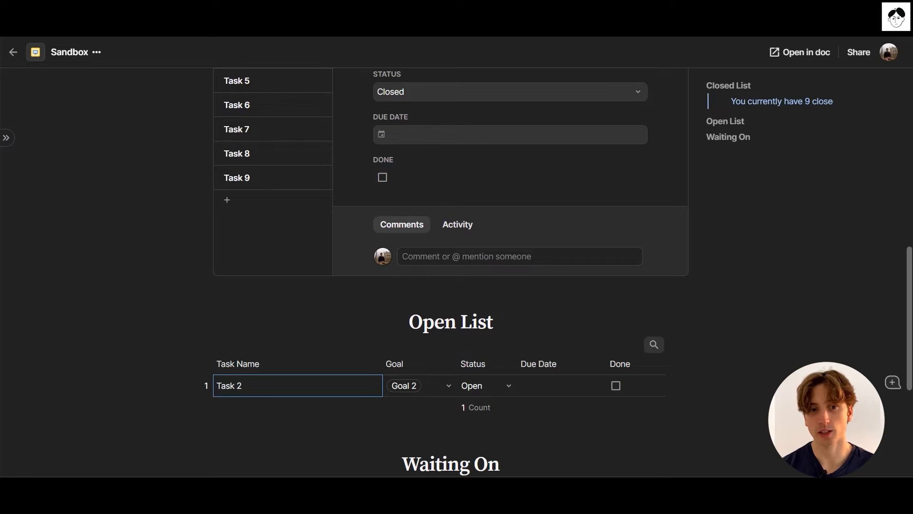
scroll("down", 3)
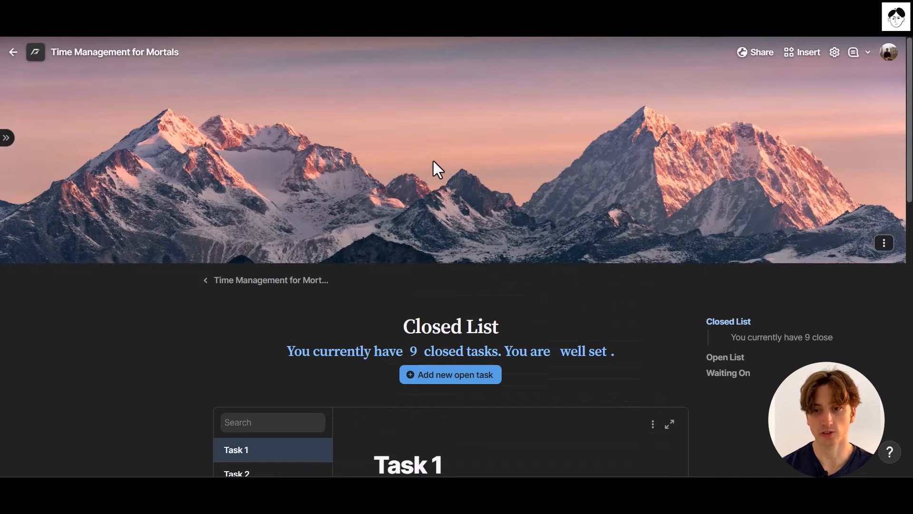
mouse_move(760, 51)
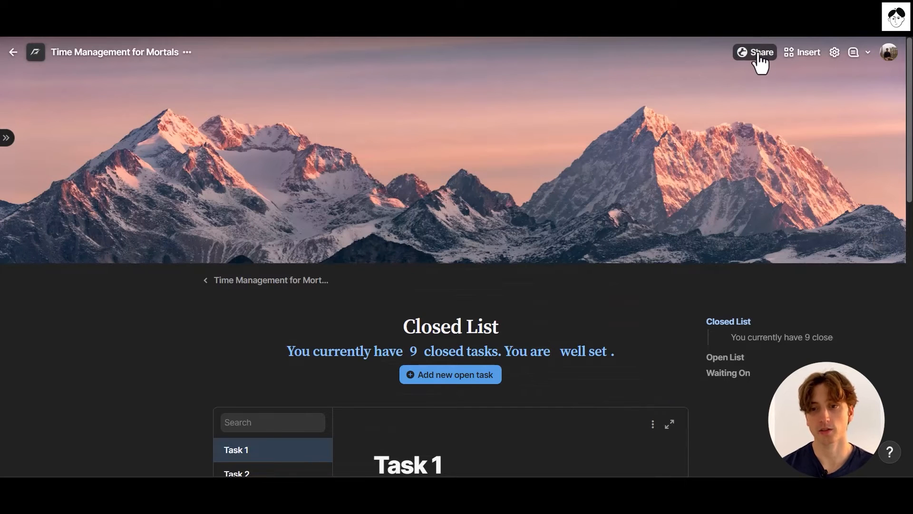
left_click(759, 52)
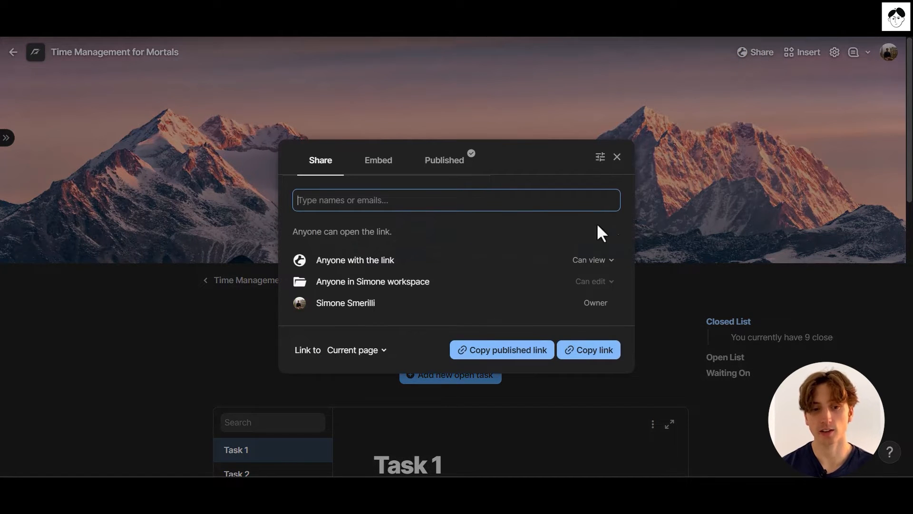
mouse_move(527, 296)
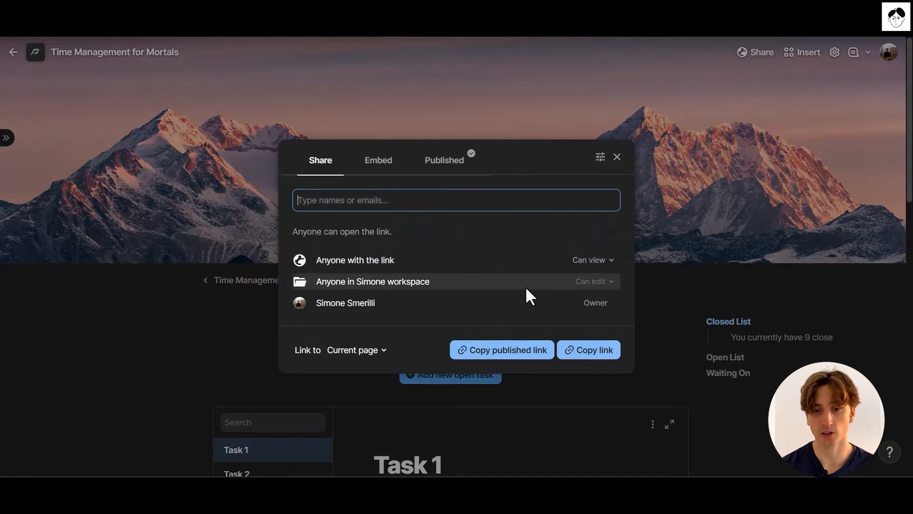
mouse_move(588, 269)
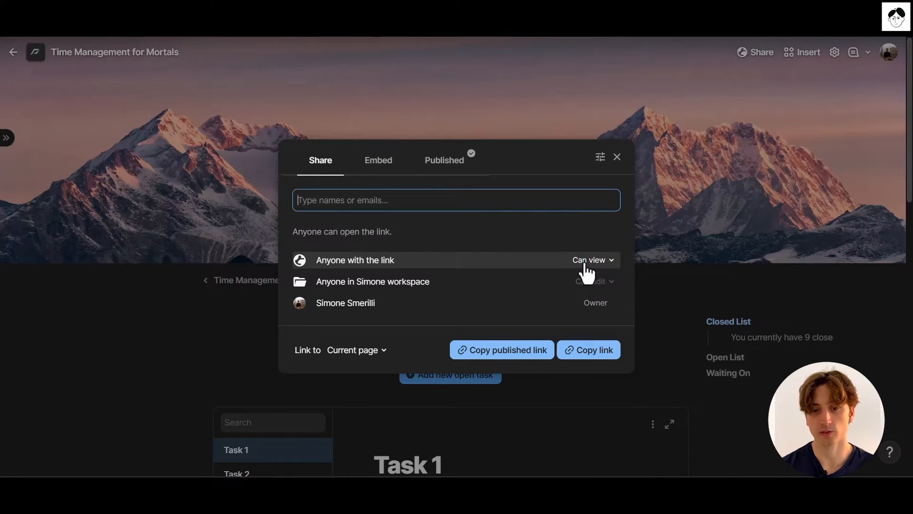
left_click(589, 260)
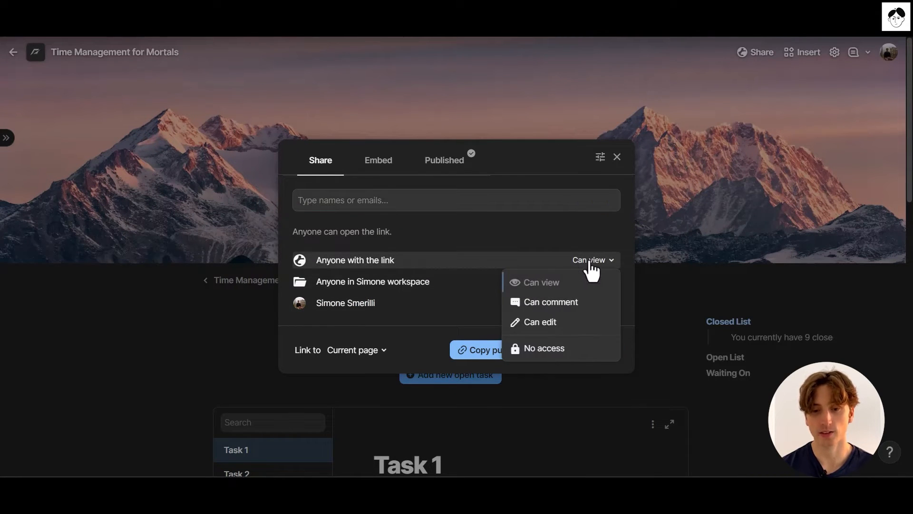
mouse_move(697, 218)
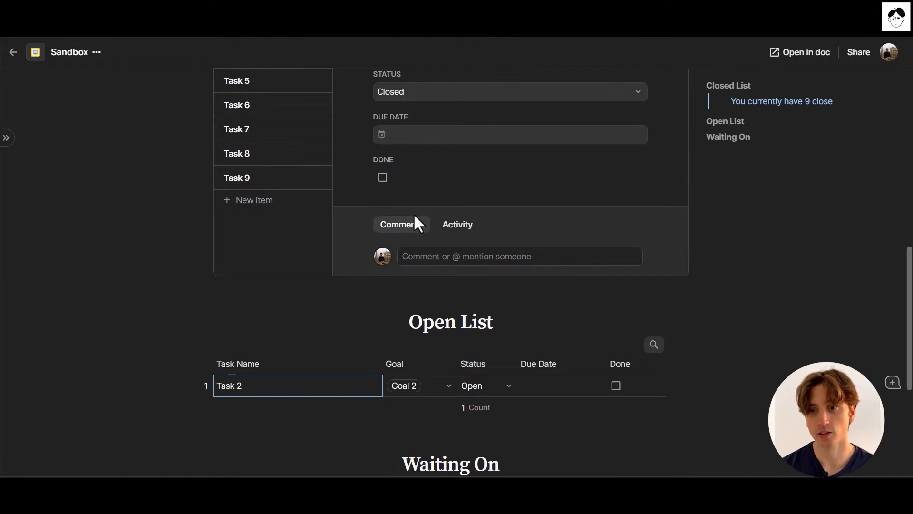
mouse_move(402, 224)
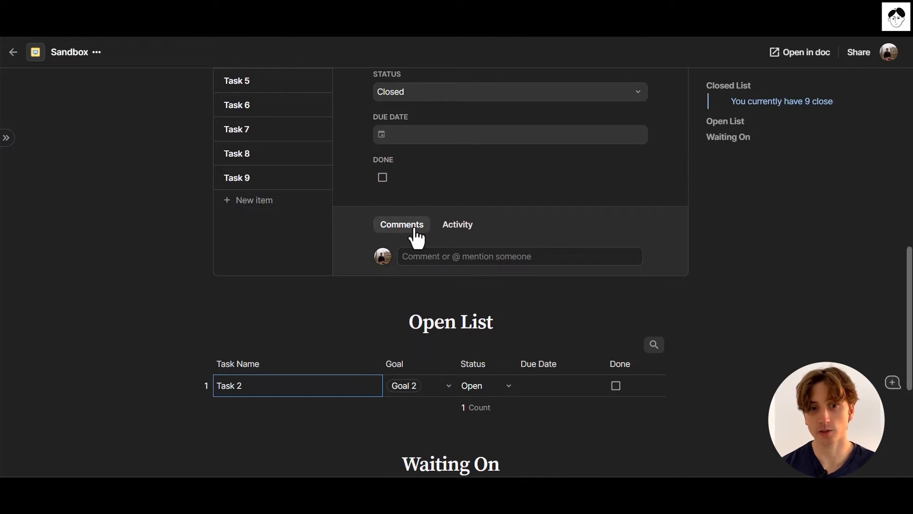
mouse_move(434, 236)
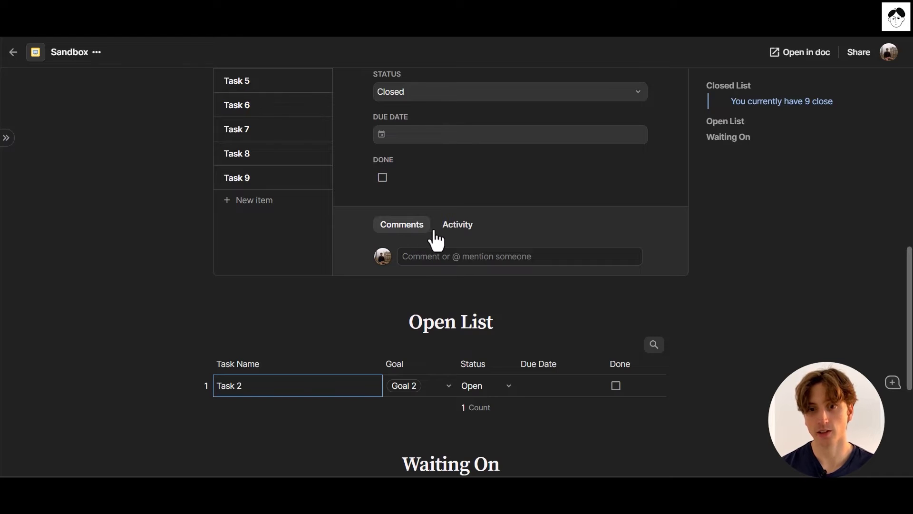
Collapse the sidebar, review the page, then reopen the page list and select Daily Focus
scroll("up", 3)
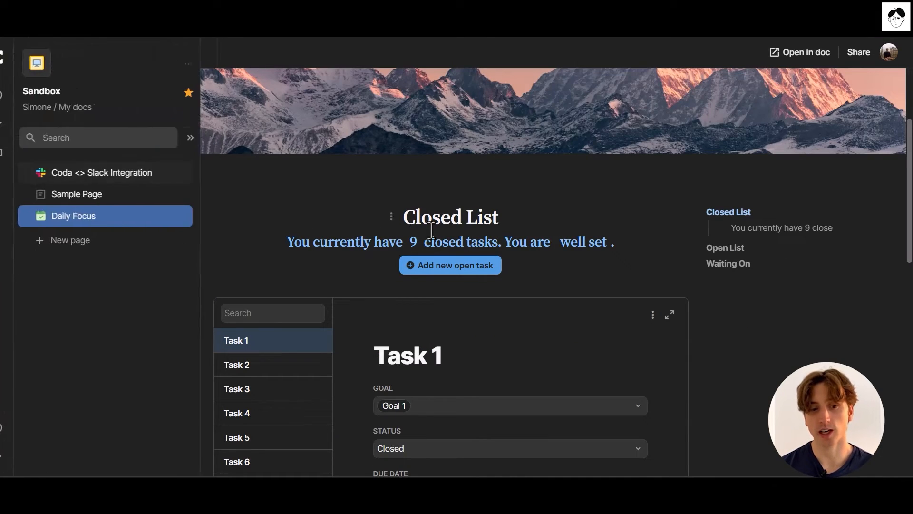
left_click(189, 137)
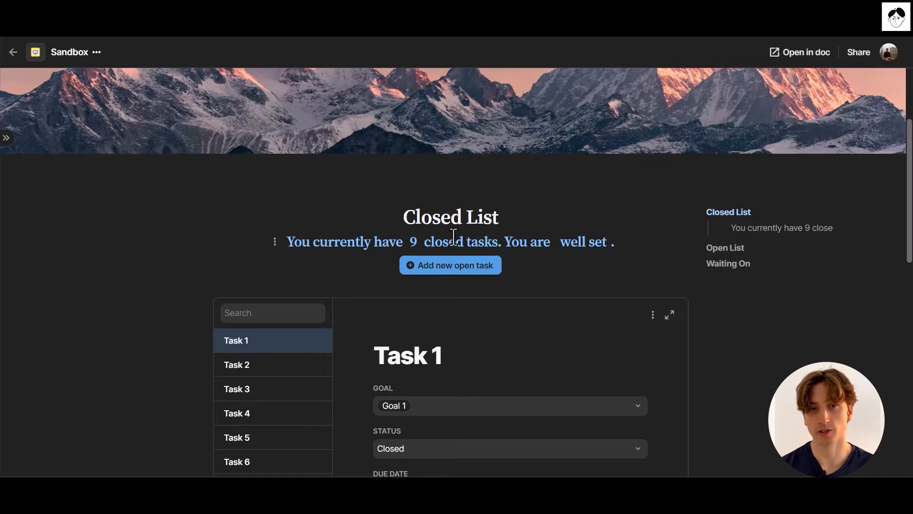
scroll("down", 3)
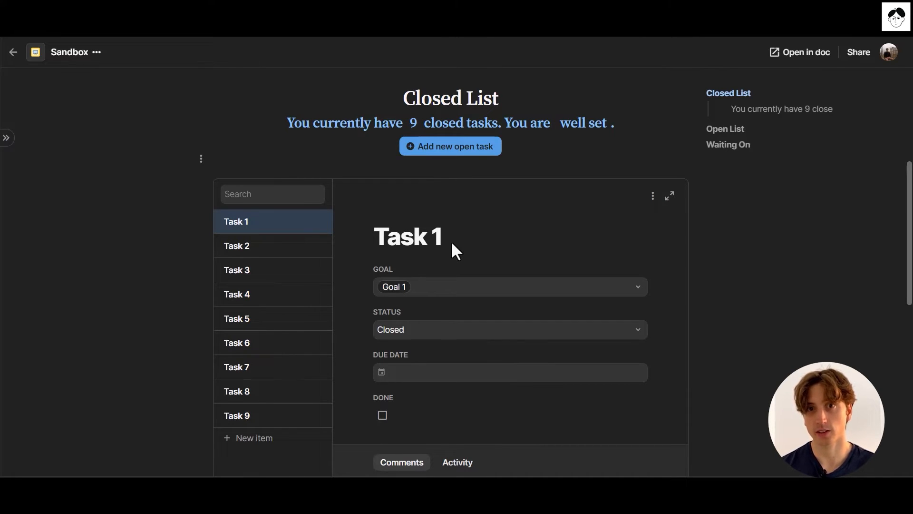
mouse_move(516, 126)
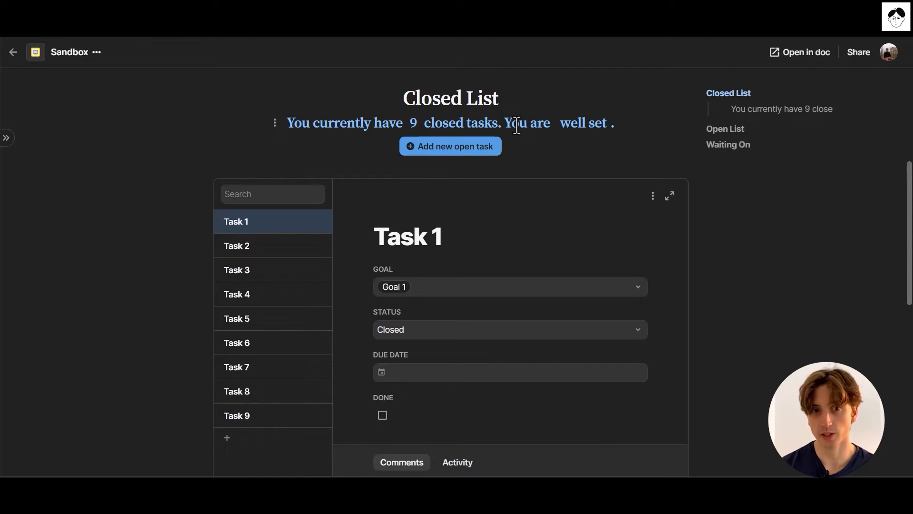
mouse_move(512, 130)
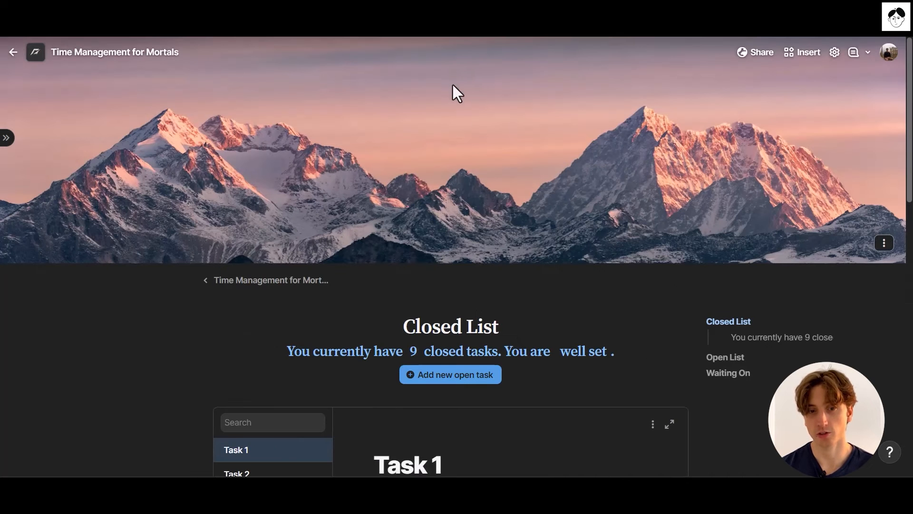
mouse_move(388, 112)
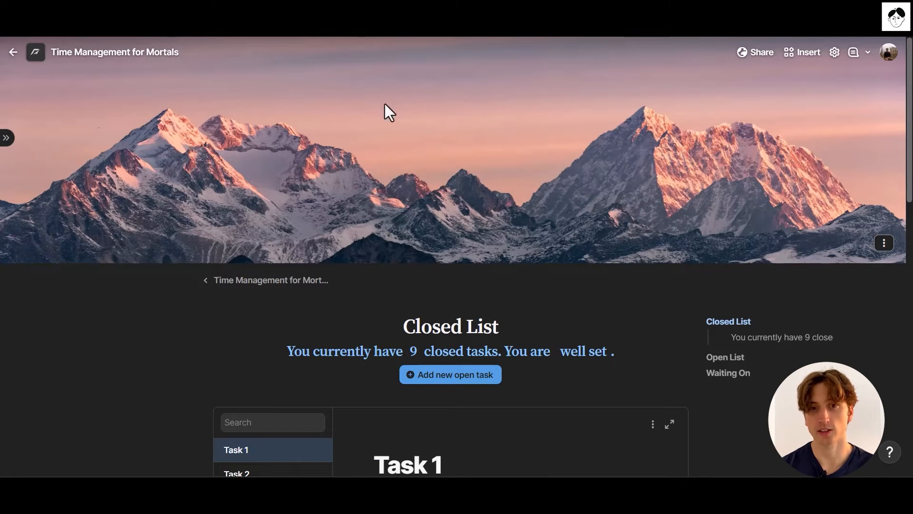
left_click(7, 137)
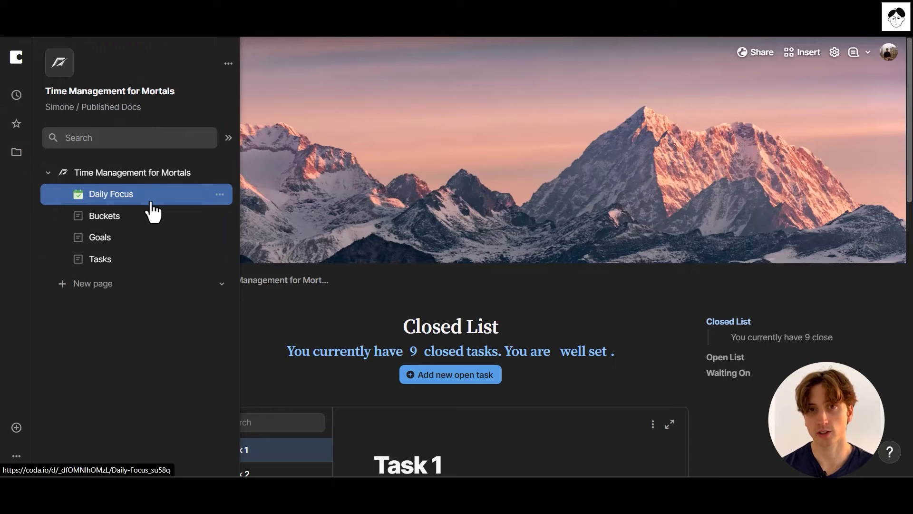
left_click(227, 137)
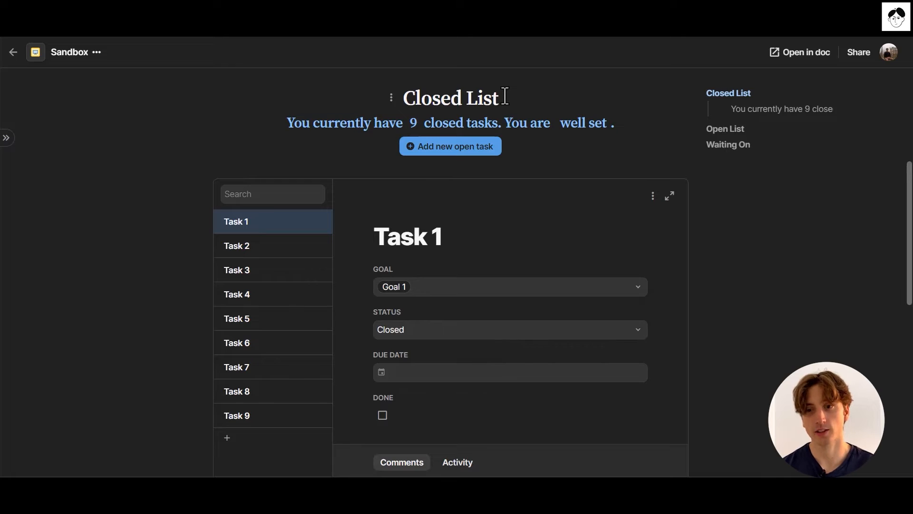
mouse_move(494, 87)
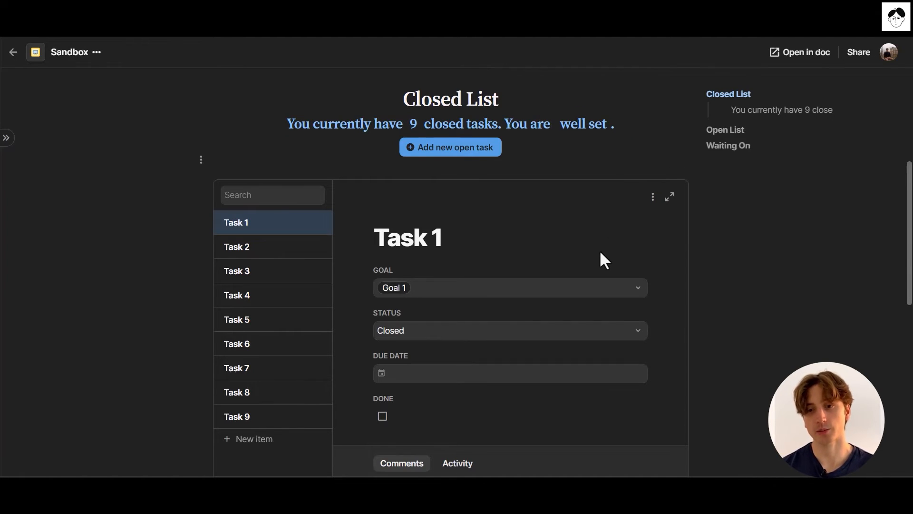
Navigate to the Sample Page of the Sandbox doc and collapse the sidebar again
scroll("up", 3)
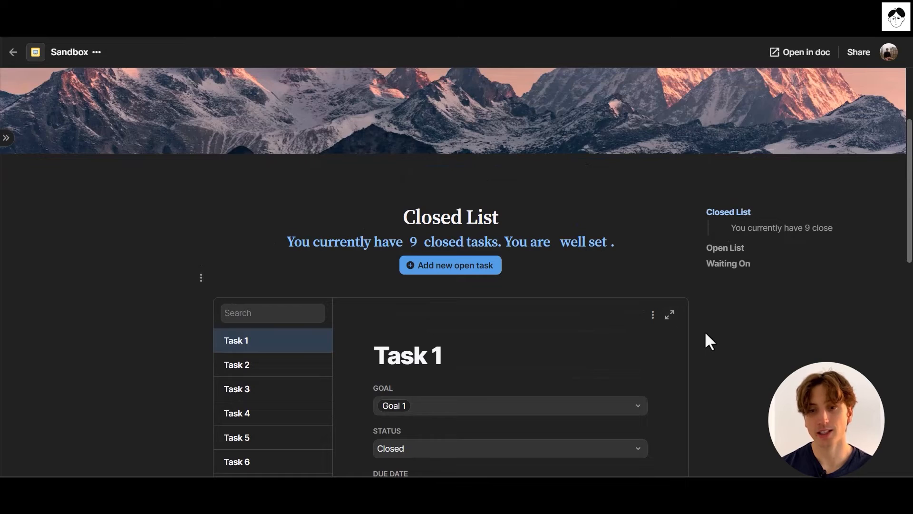
left_click(7, 138)
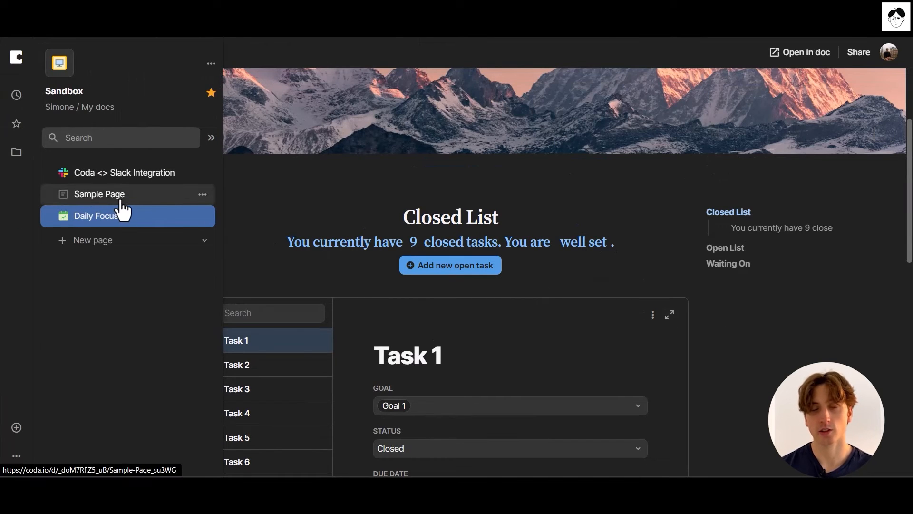
left_click(98, 194)
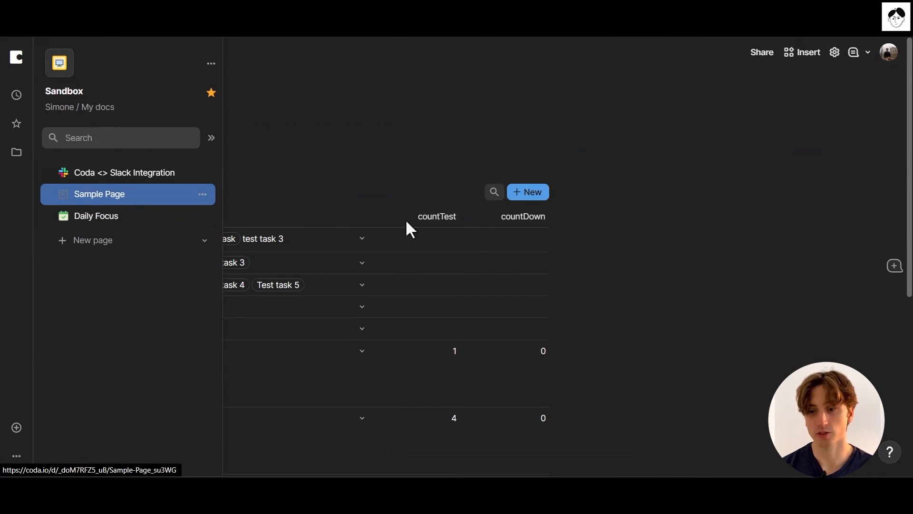
left_click(212, 137)
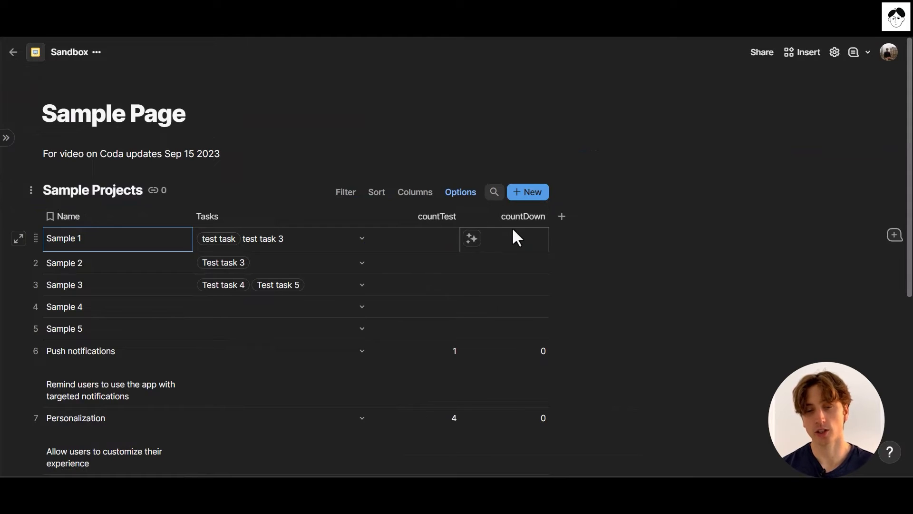
mouse_move(532, 240)
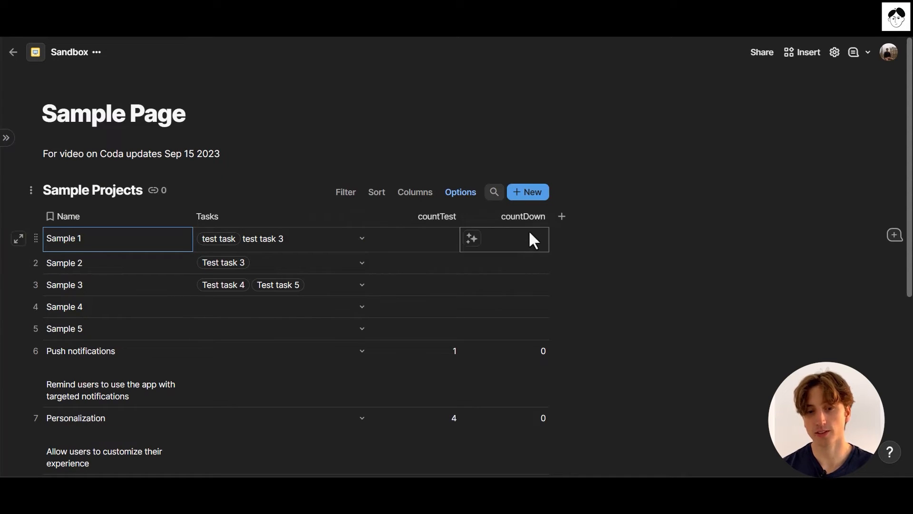
mouse_move(561, 216)
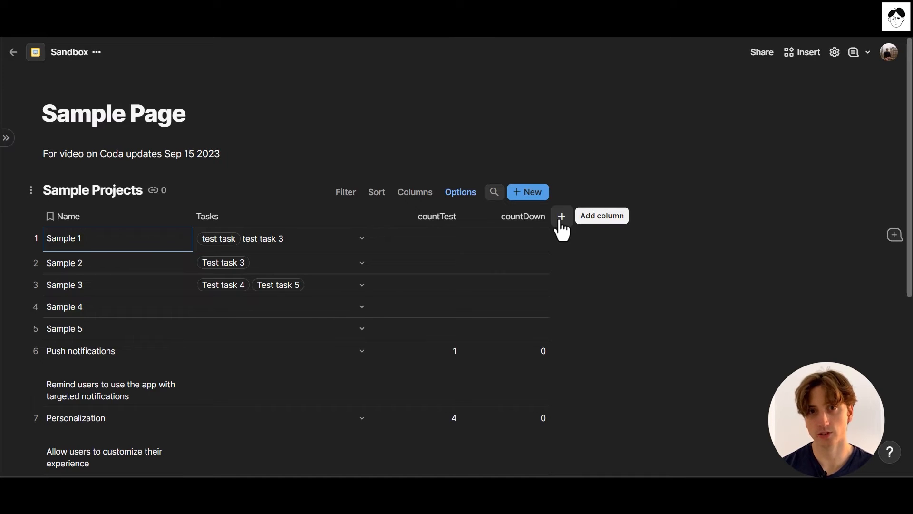
mouse_move(644, 236)
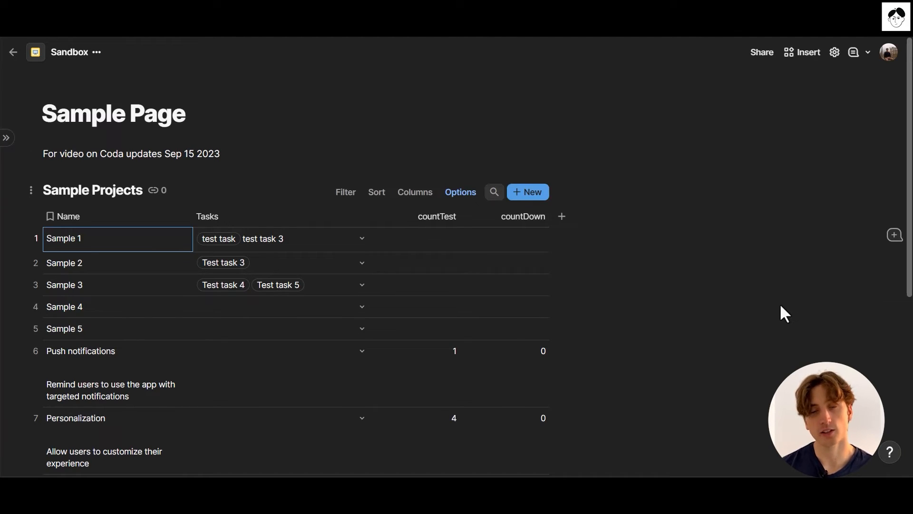
mouse_move(789, 348)
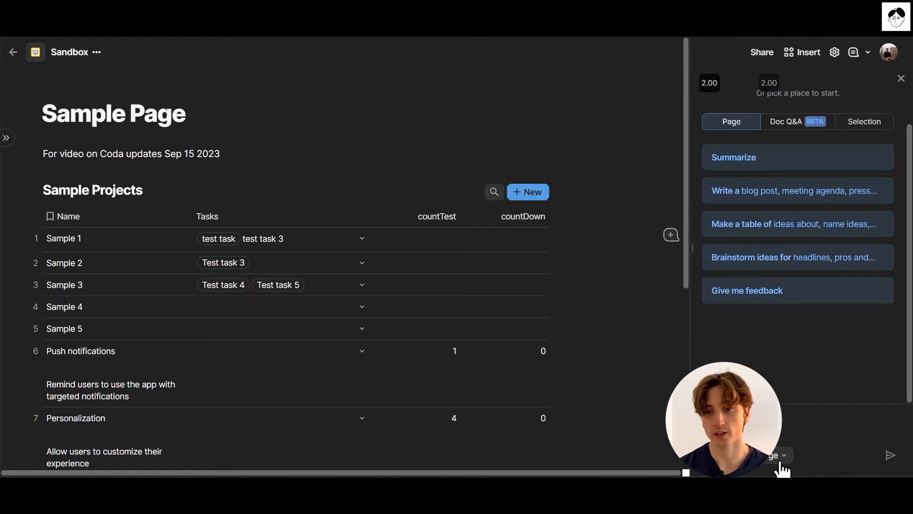
left_click(763, 454)
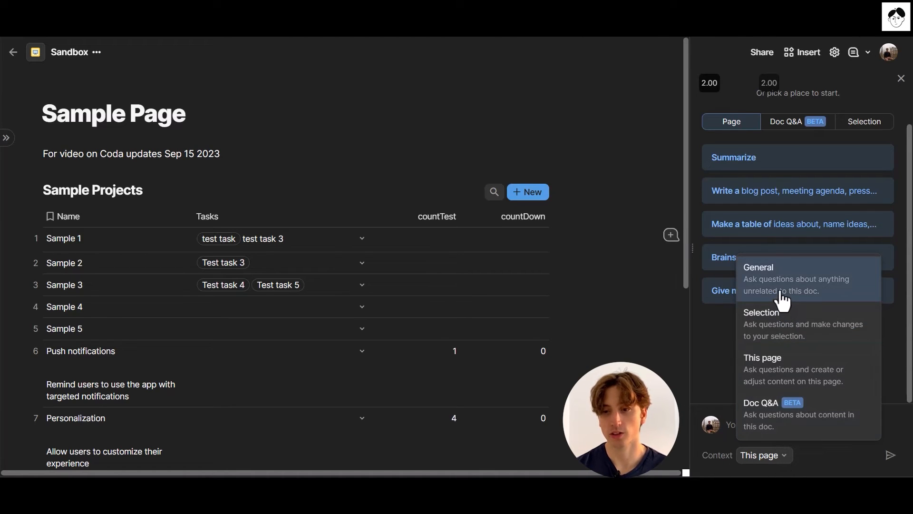
mouse_move(780, 291)
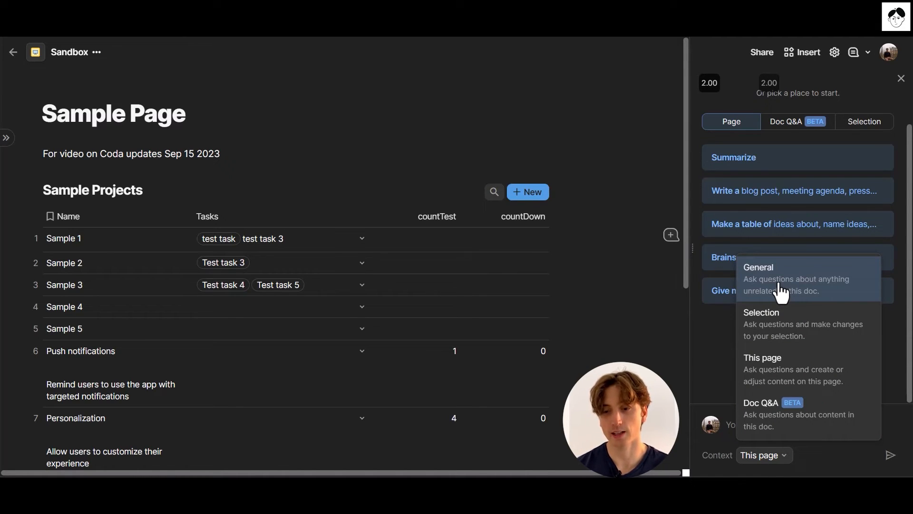
mouse_move(780, 326)
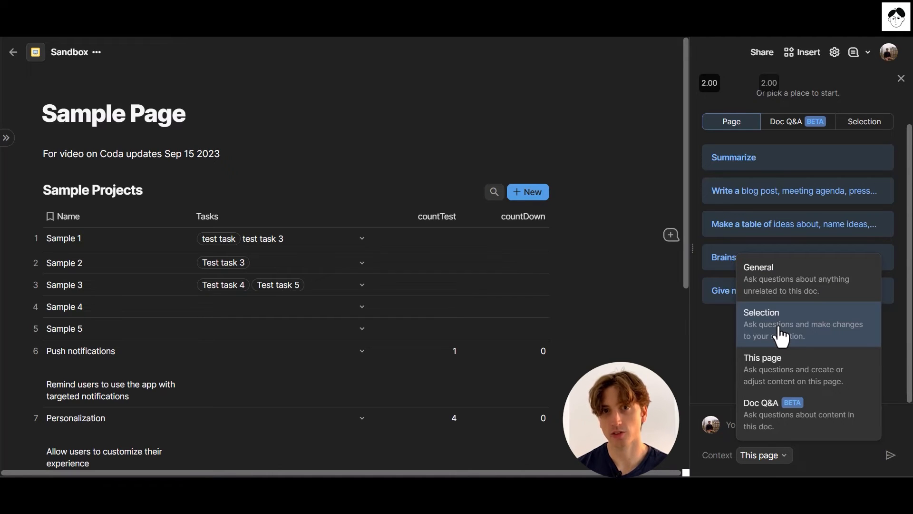
mouse_move(219, 165)
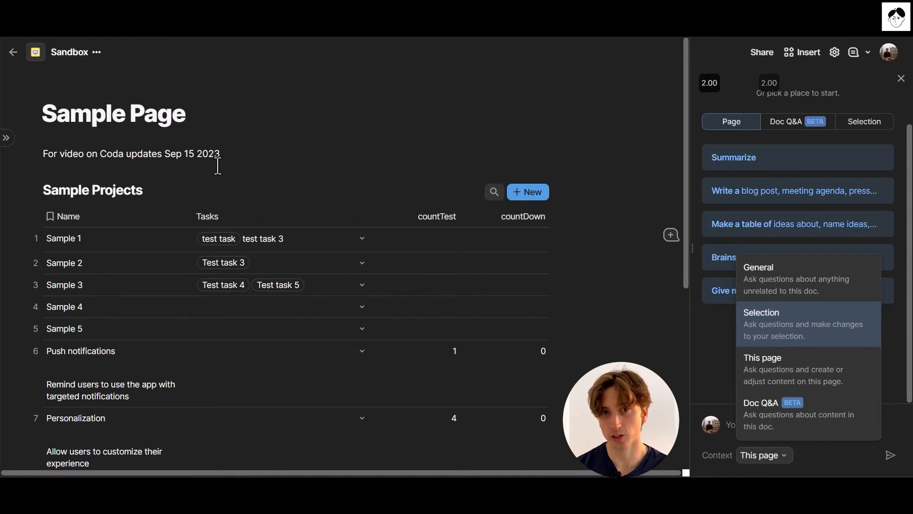
left_click(761, 312)
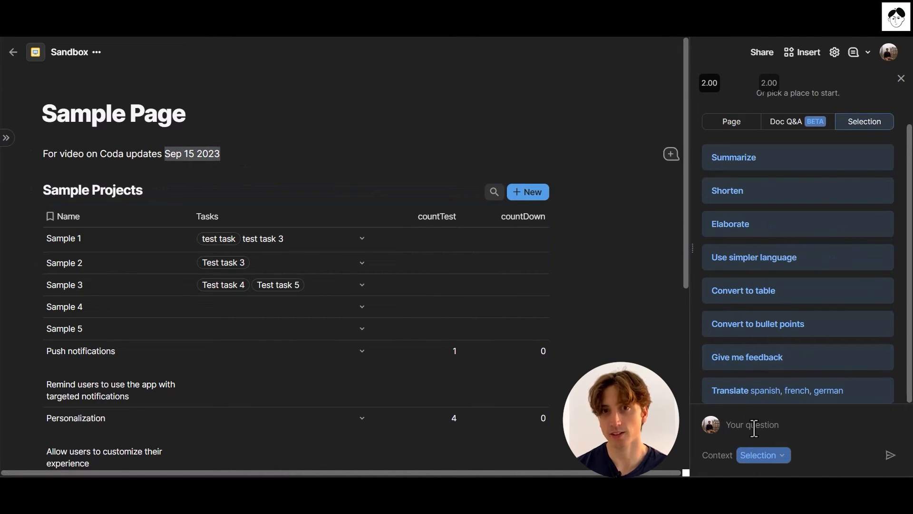
left_click(759, 455)
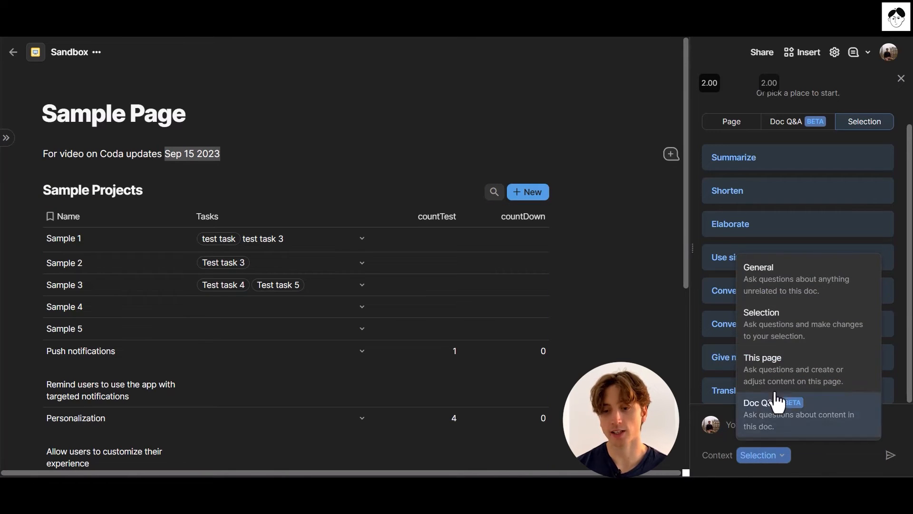
mouse_move(775, 373)
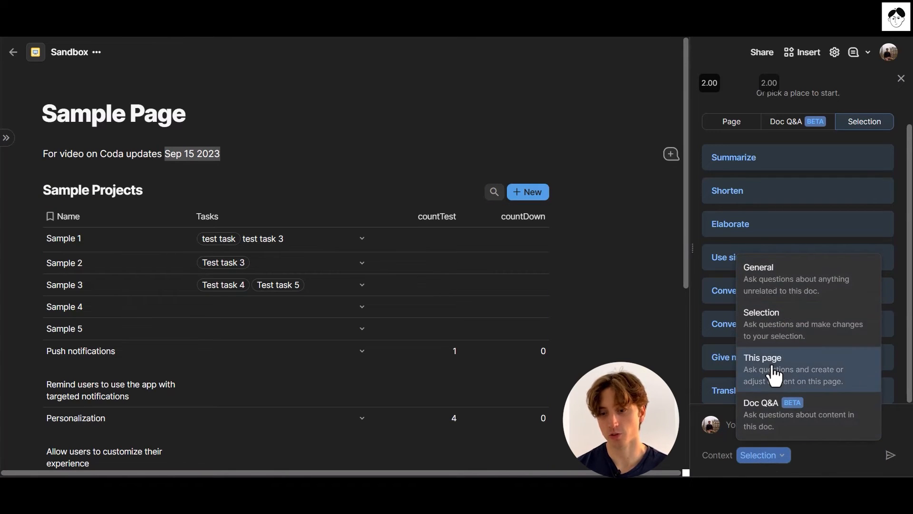
mouse_move(227, 176)
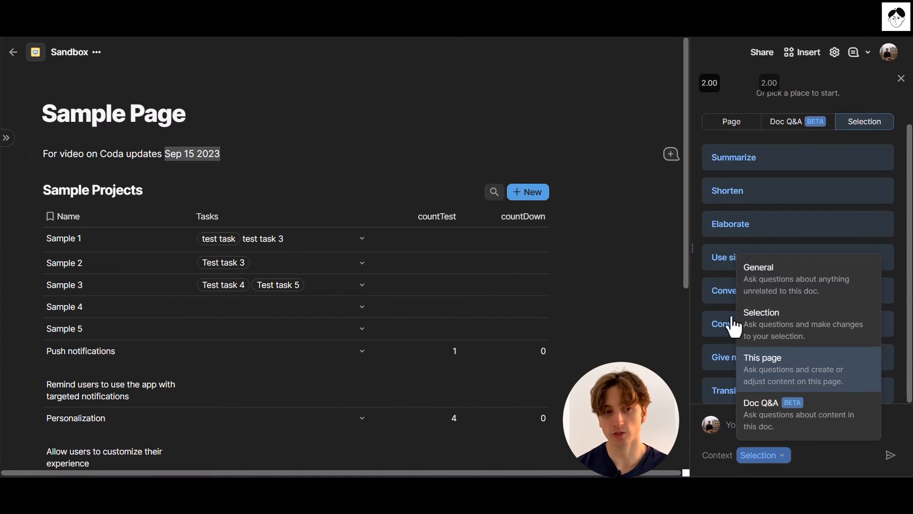
left_click(761, 358)
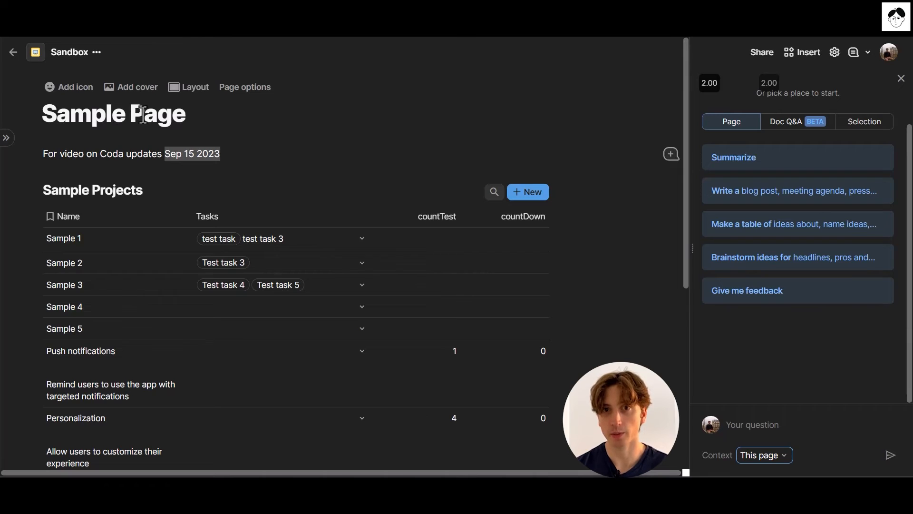
mouse_move(795, 368)
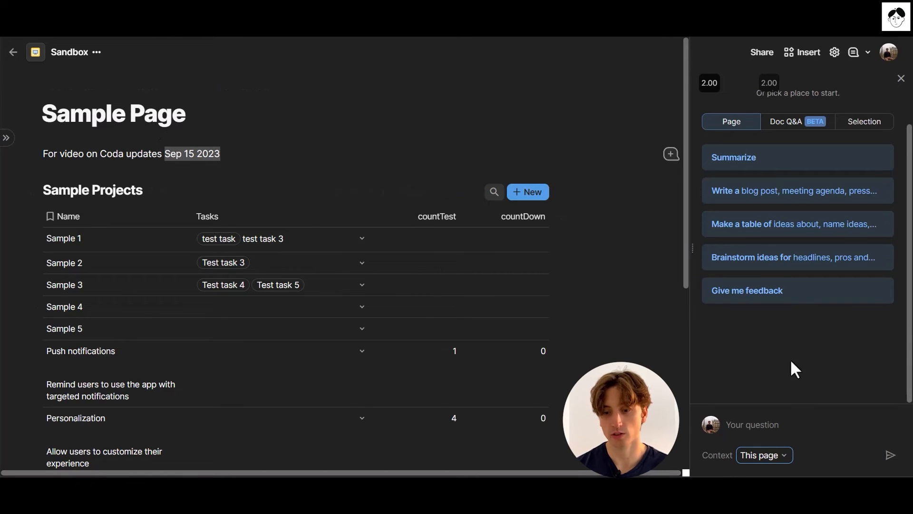
Switch the Coda AI chat context to Doc Q&A, then close the chat panel
left_click(763, 455)
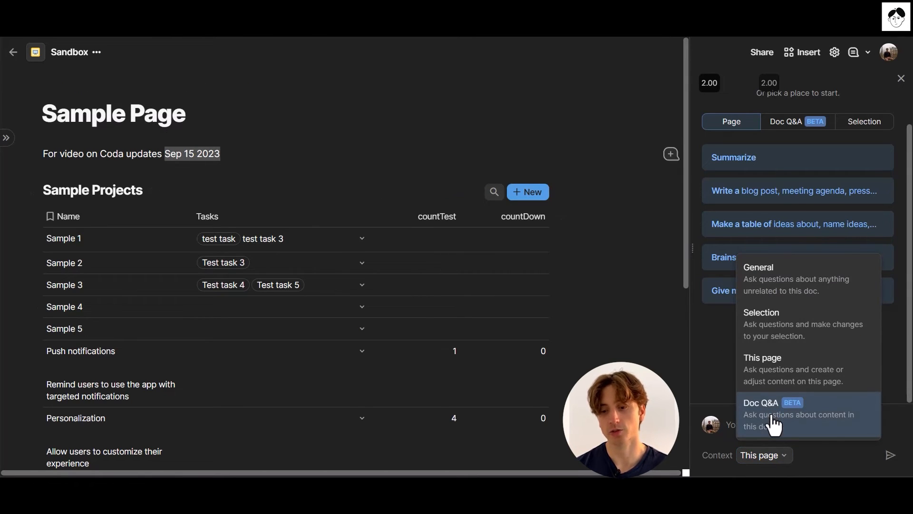
left_click(761, 408)
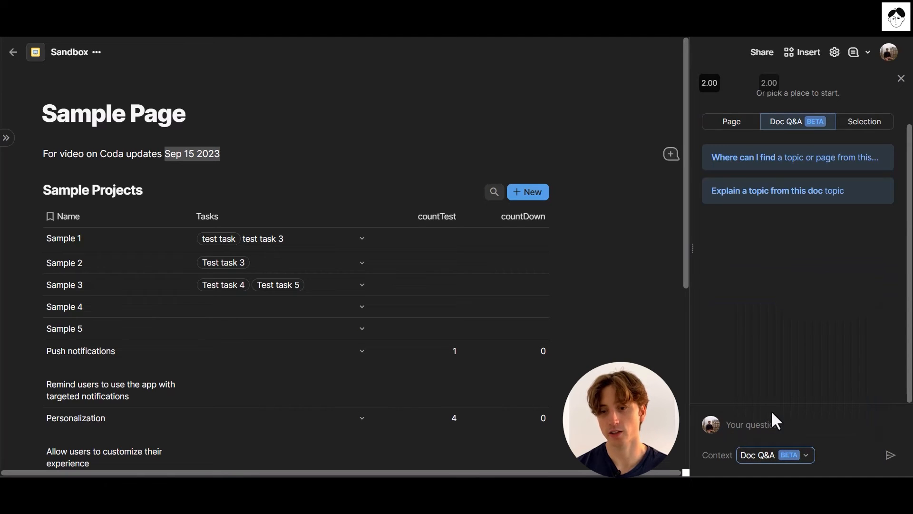
mouse_move(780, 418)
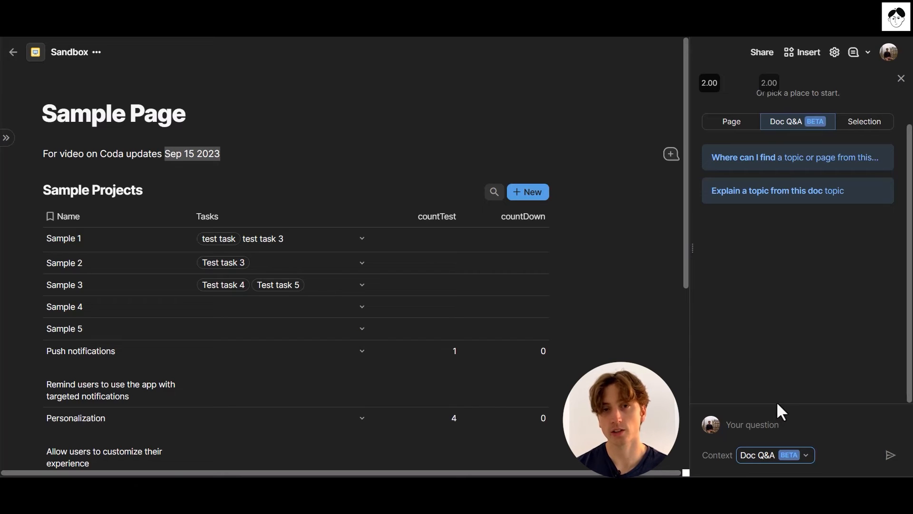
mouse_move(779, 408)
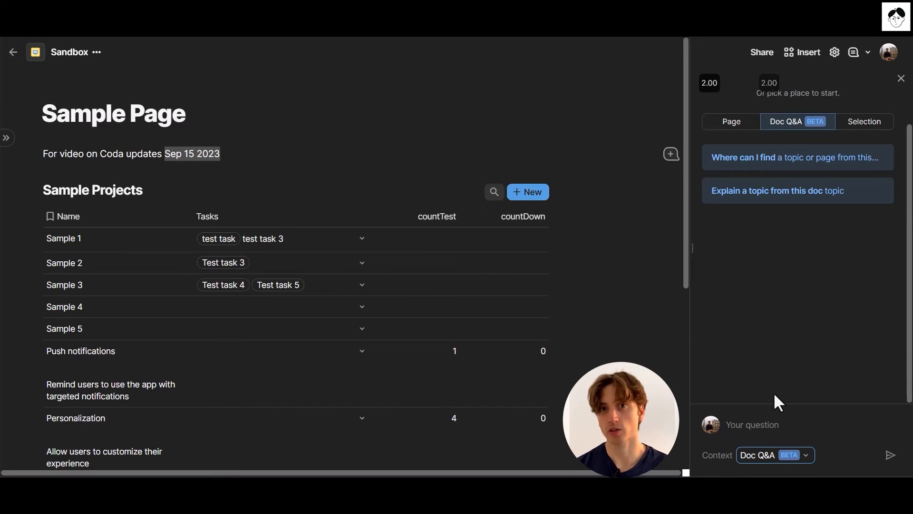
mouse_move(779, 427)
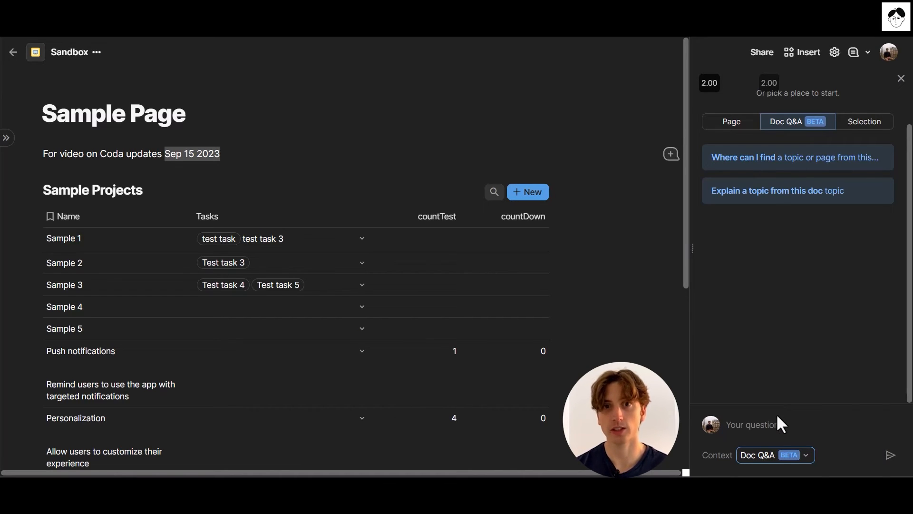
mouse_move(778, 415)
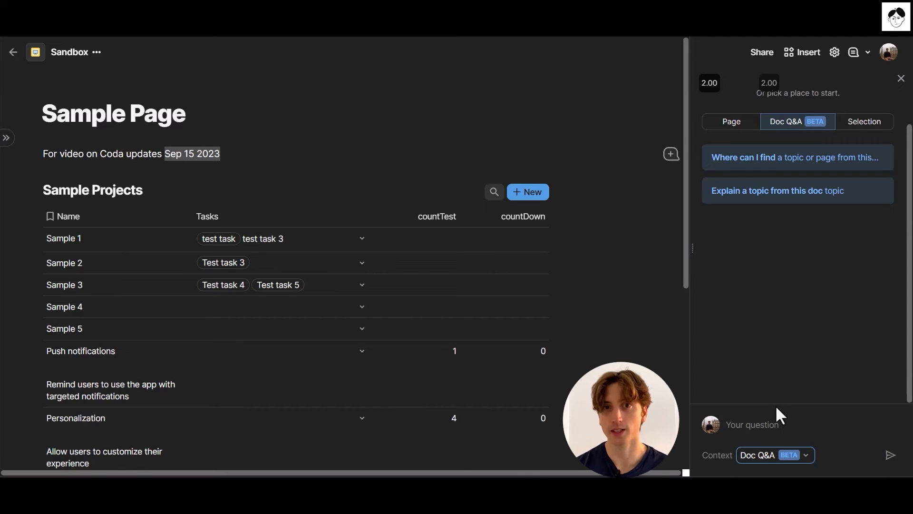
mouse_move(780, 411)
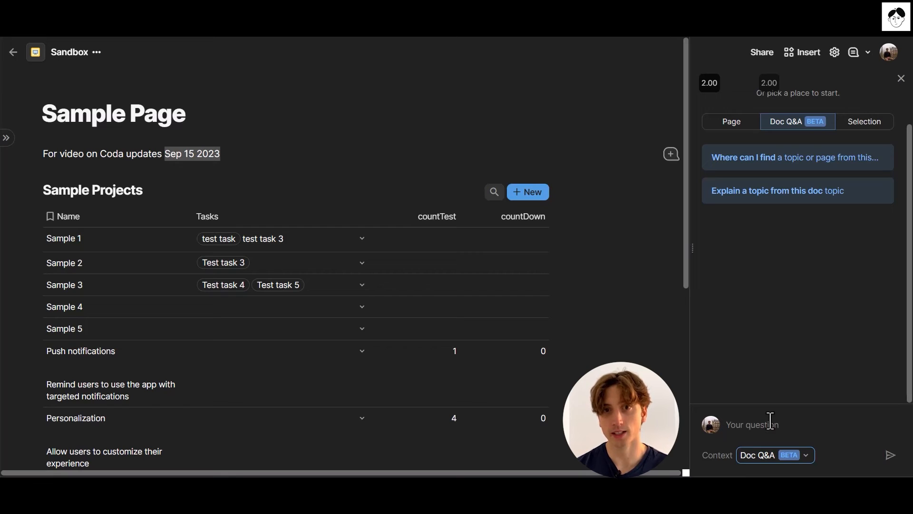
mouse_move(773, 424)
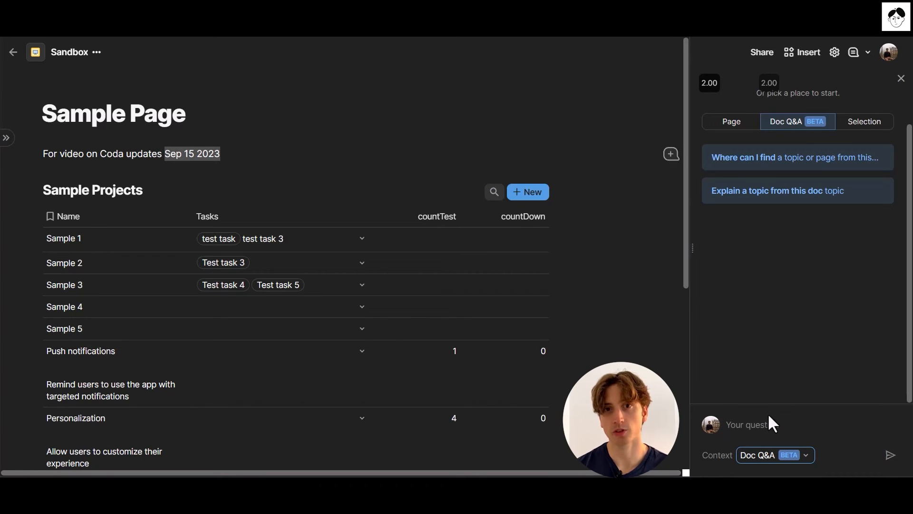
left_click(901, 78)
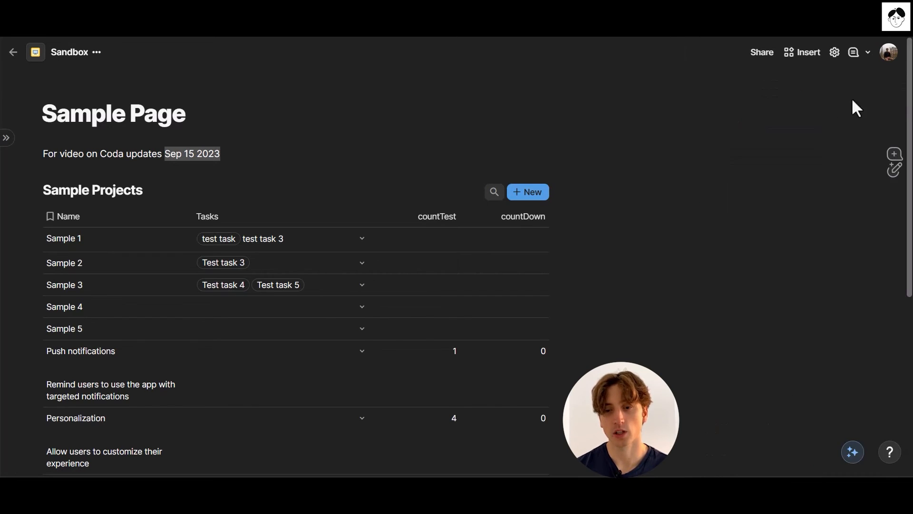
mouse_move(733, 142)
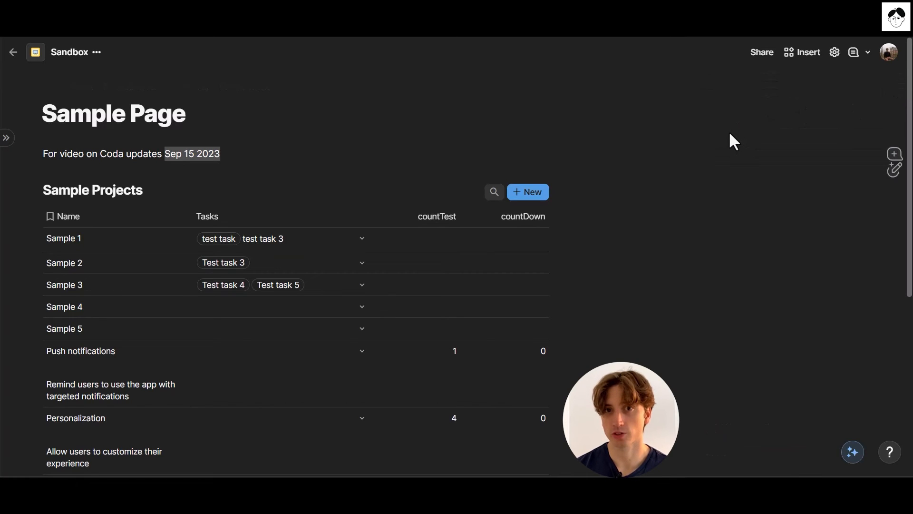
mouse_move(707, 138)
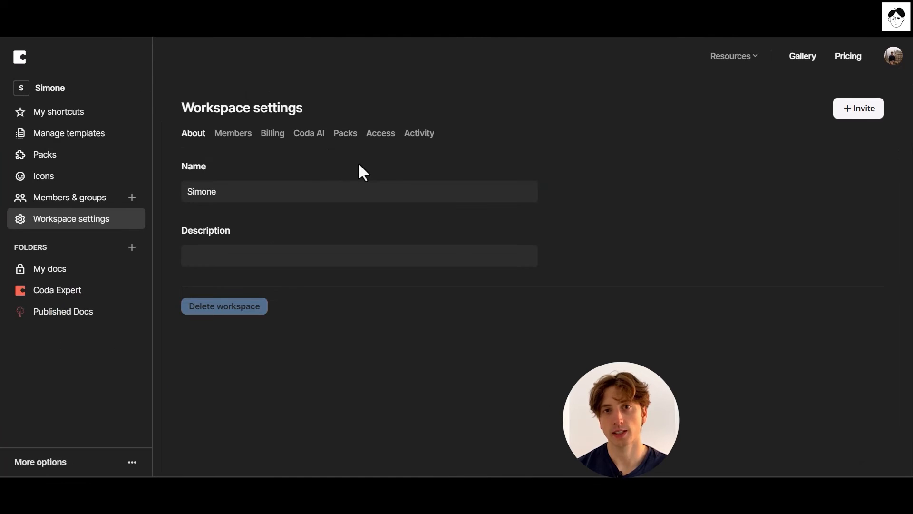
mouse_move(501, 94)
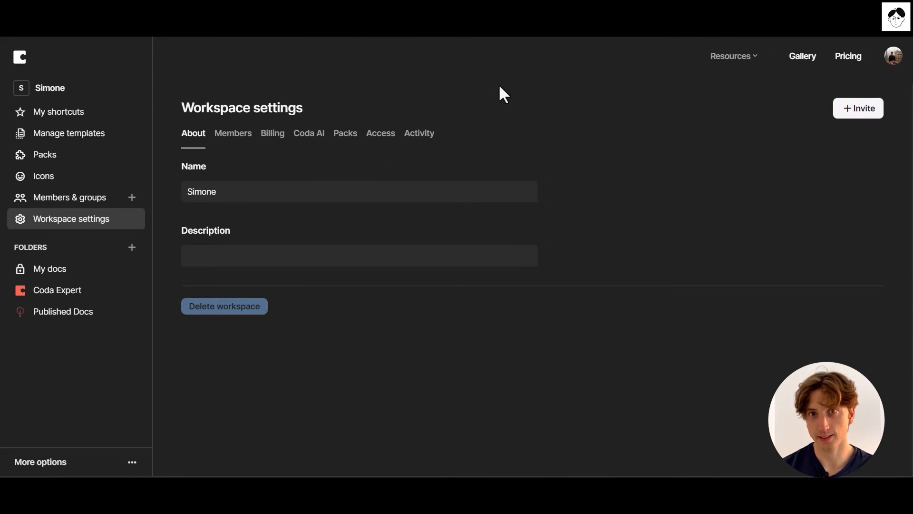
mouse_move(66, 233)
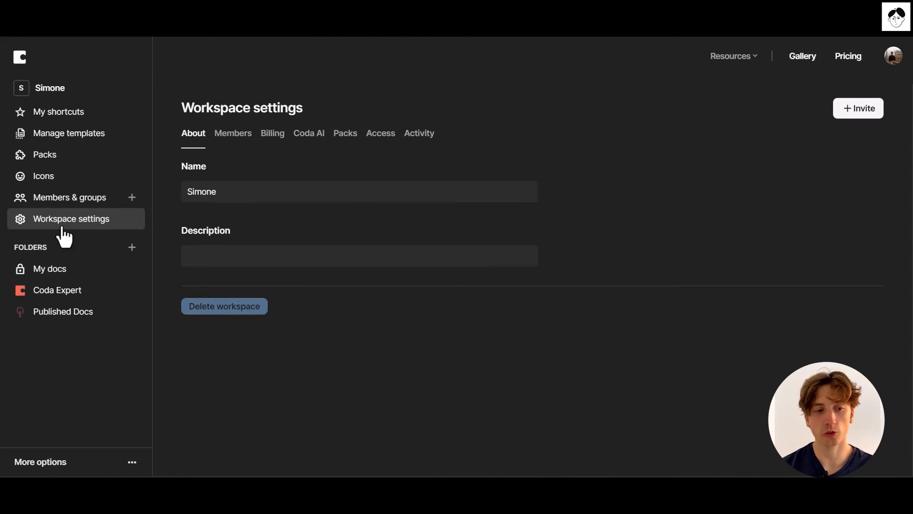
mouse_move(265, 133)
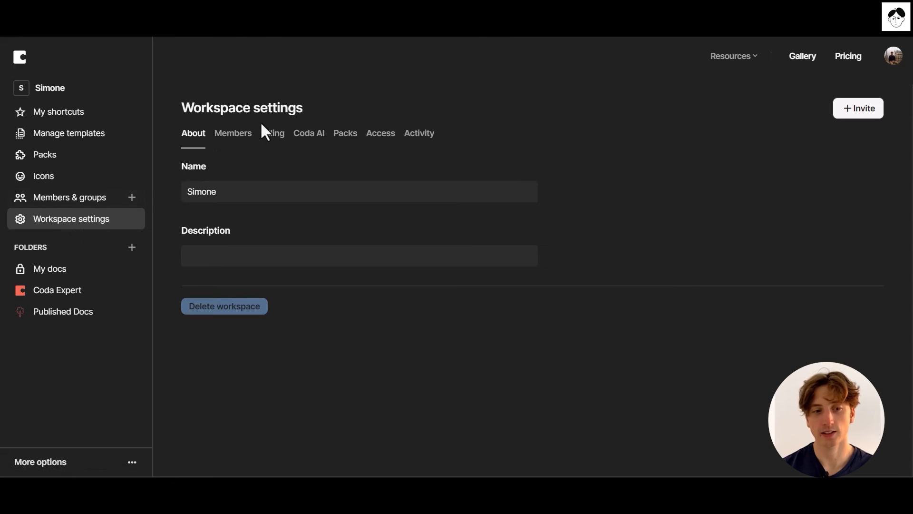
Show the Coda AI section of Workspace settings with its monthly credit usage
left_click(308, 133)
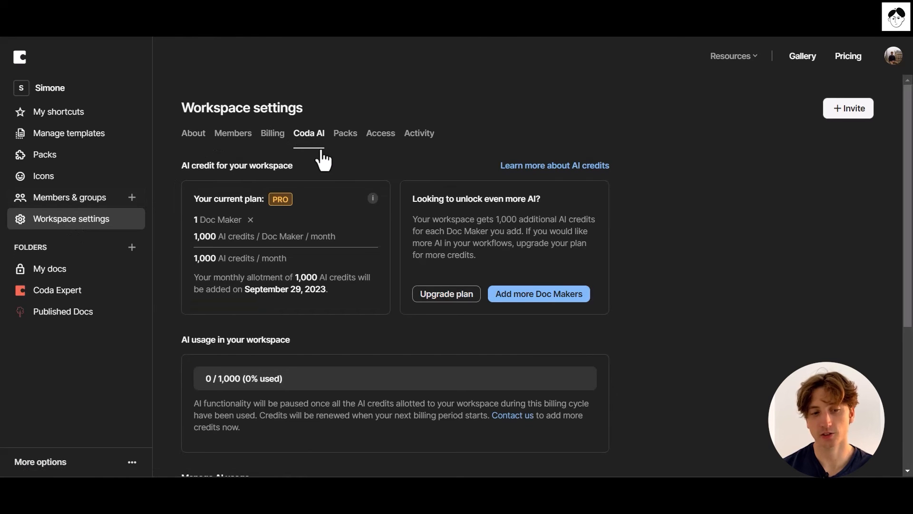
mouse_move(251, 200)
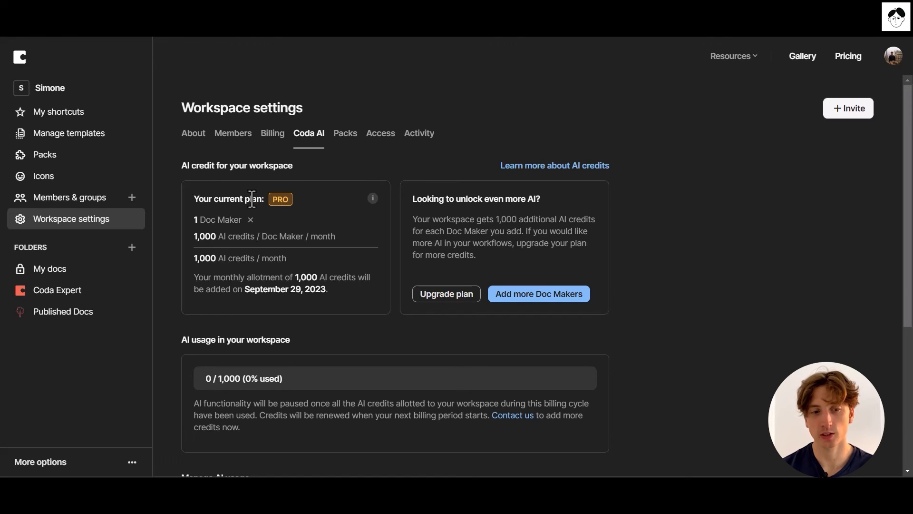
mouse_move(281, 201)
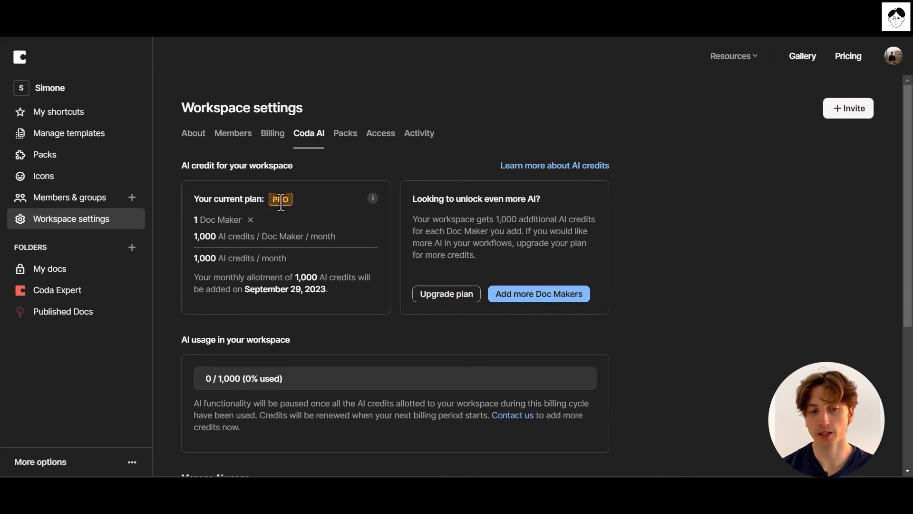
mouse_move(196, 236)
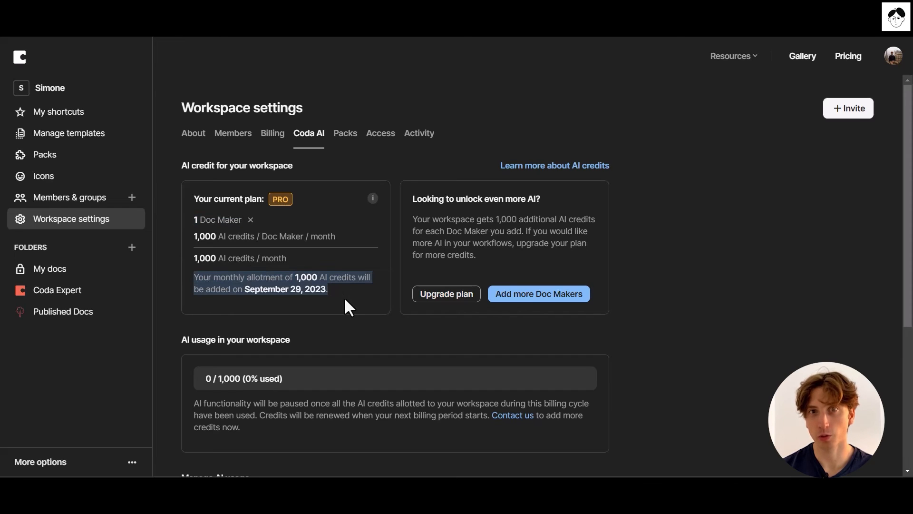
mouse_move(321, 310)
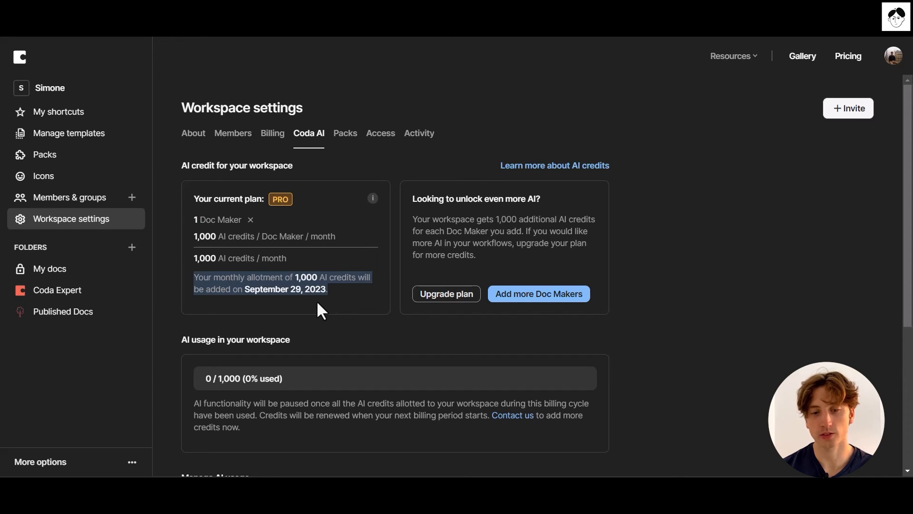
scroll("down", 3)
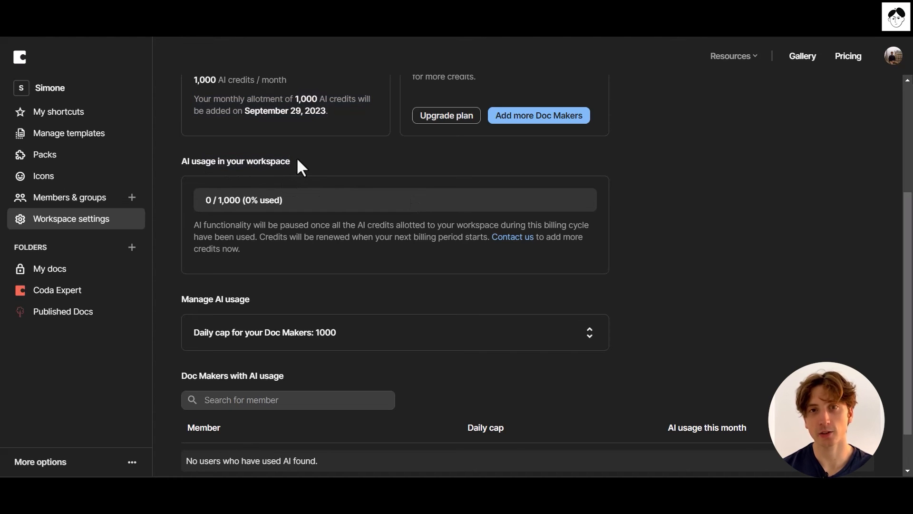
mouse_move(327, 273)
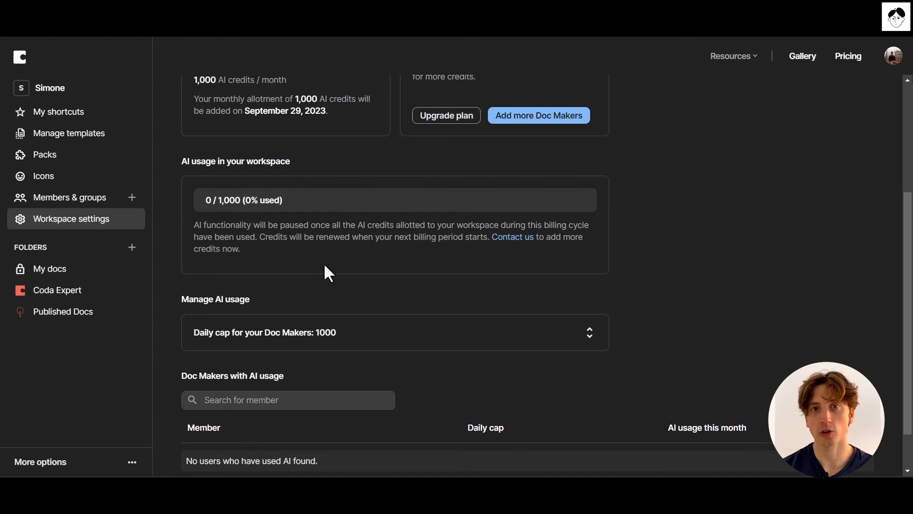
scroll("down", 3)
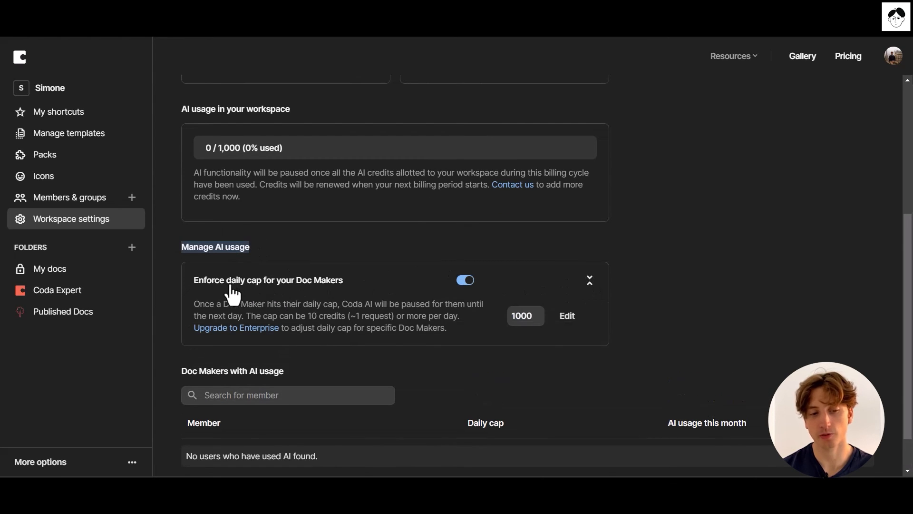
mouse_move(303, 294)
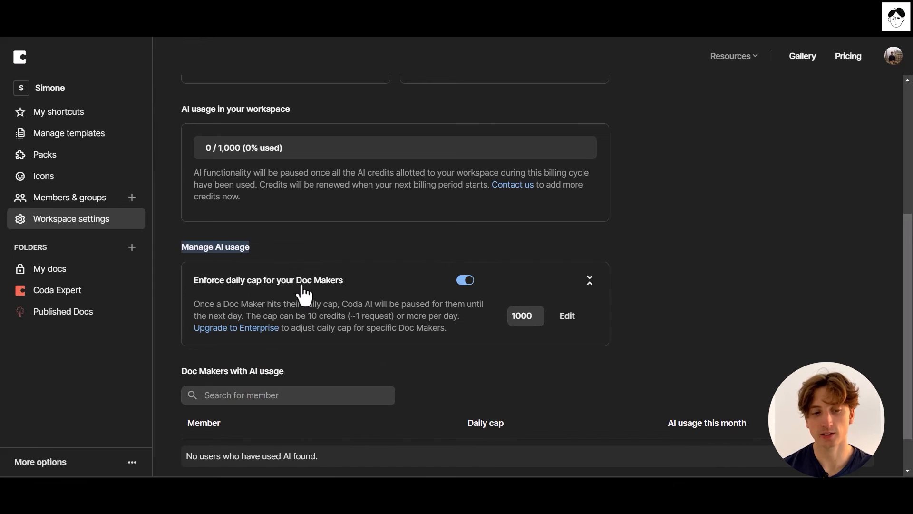
mouse_move(528, 328)
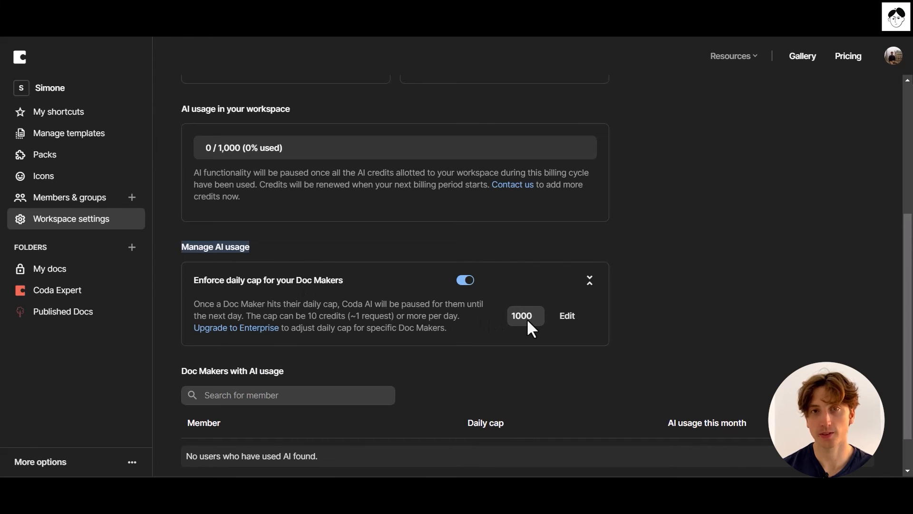
left_click(565, 315)
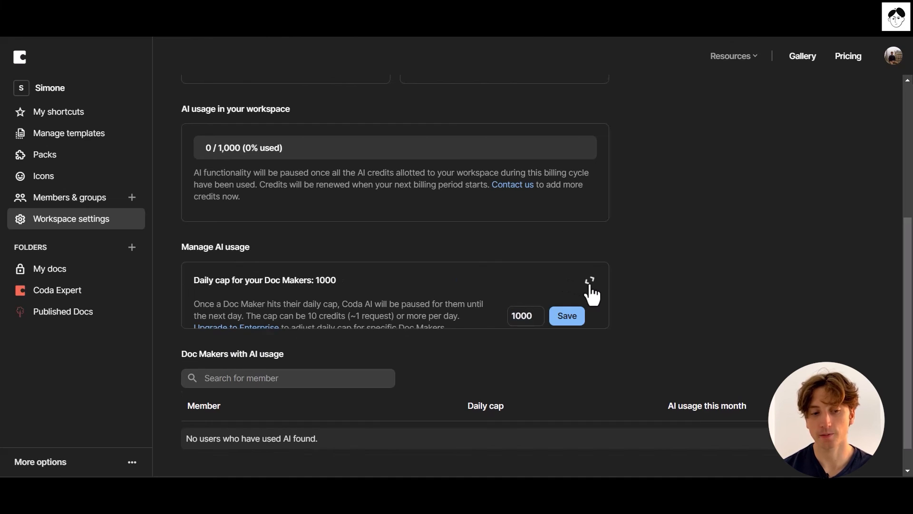
left_click(590, 282)
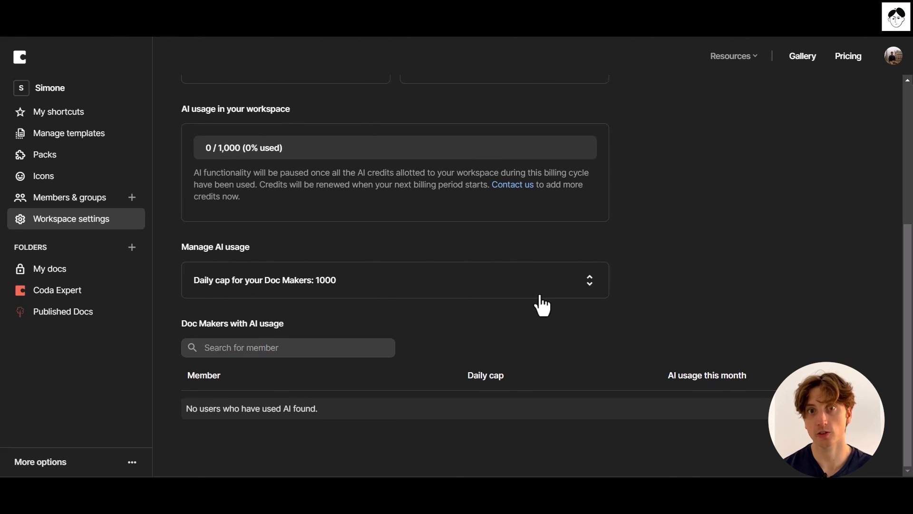
mouse_move(405, 349)
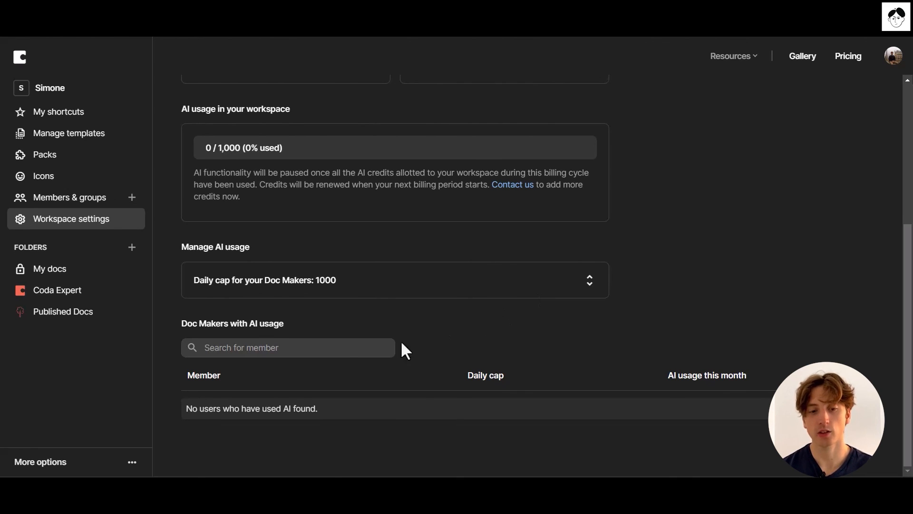
mouse_move(310, 378)
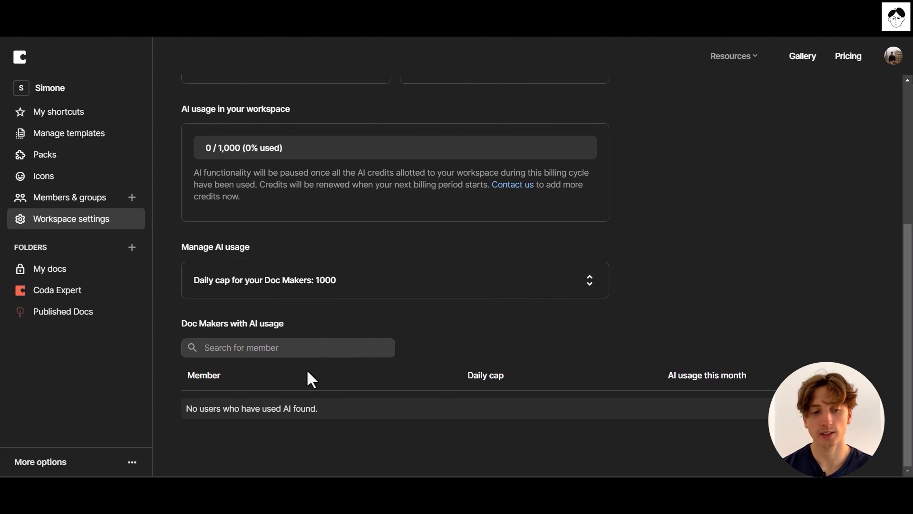
mouse_move(266, 380)
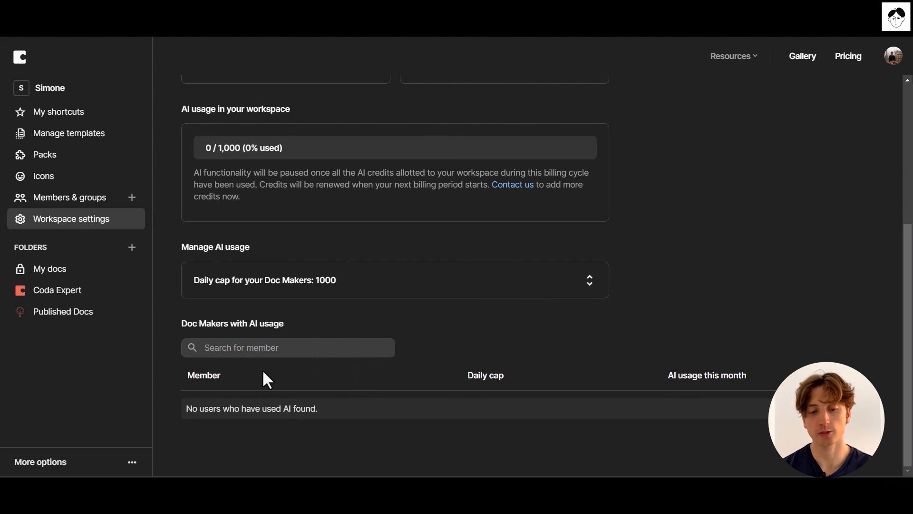
mouse_move(513, 375)
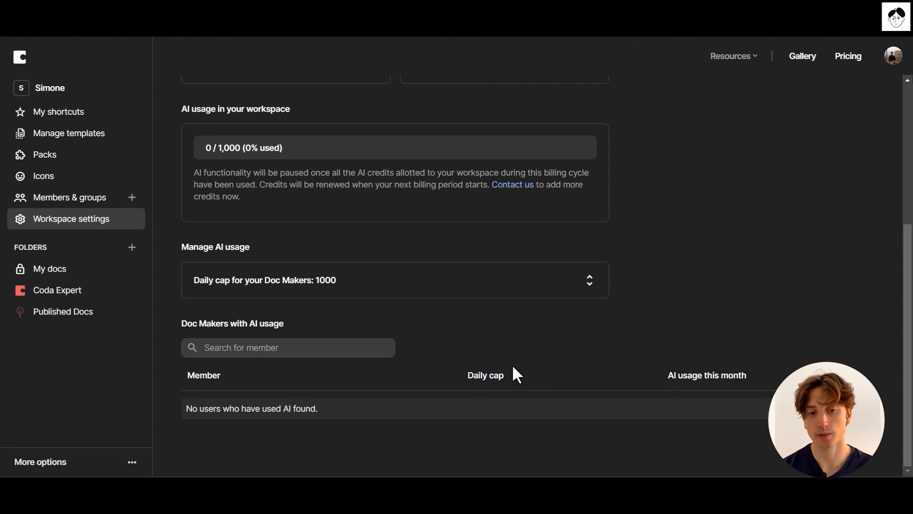
mouse_move(590, 285)
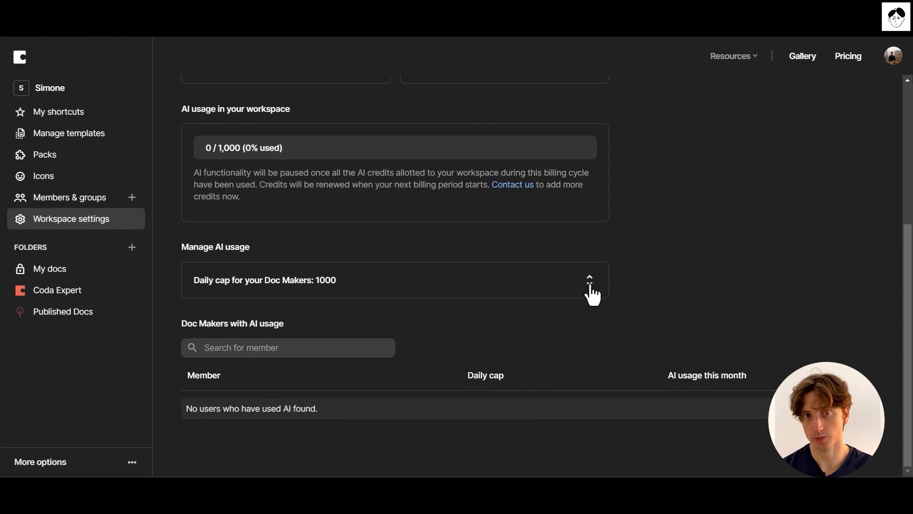
left_click(589, 280)
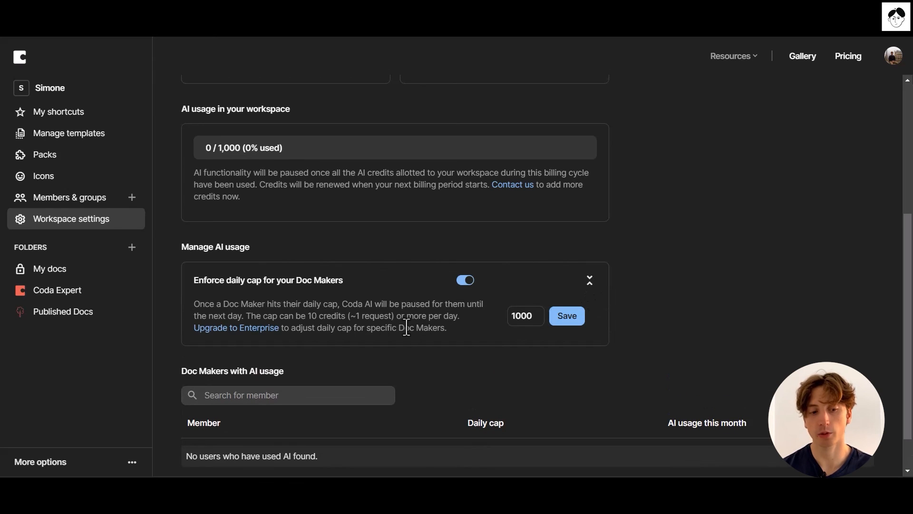
mouse_move(256, 335)
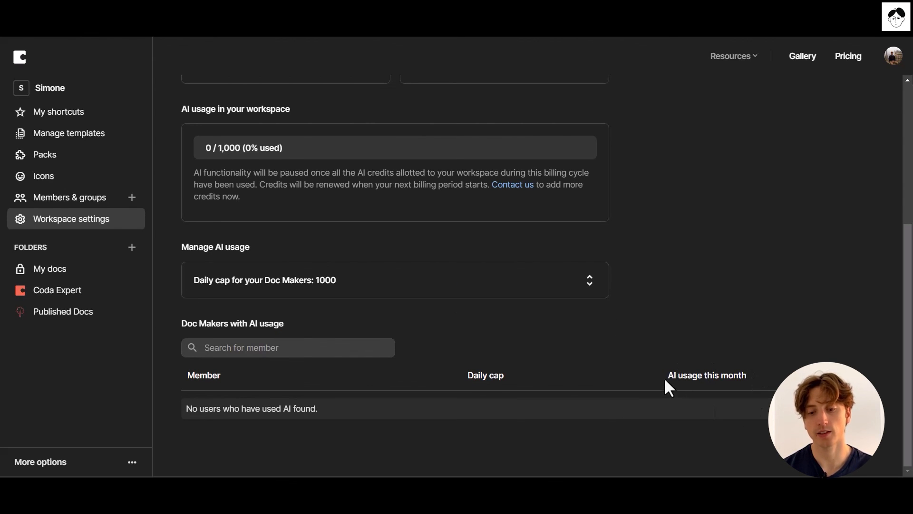
mouse_move(756, 384)
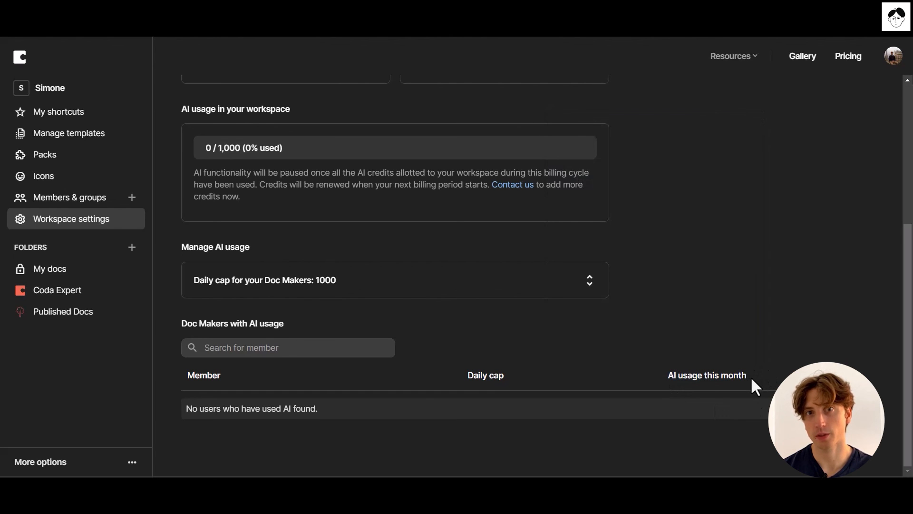